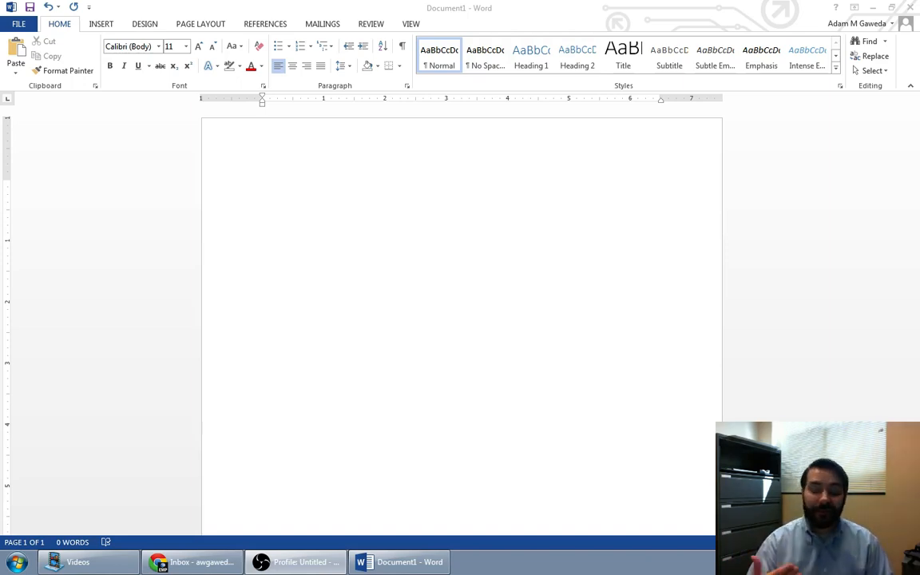
{"action": "mouse_move", "coordinate": [368, 222]}
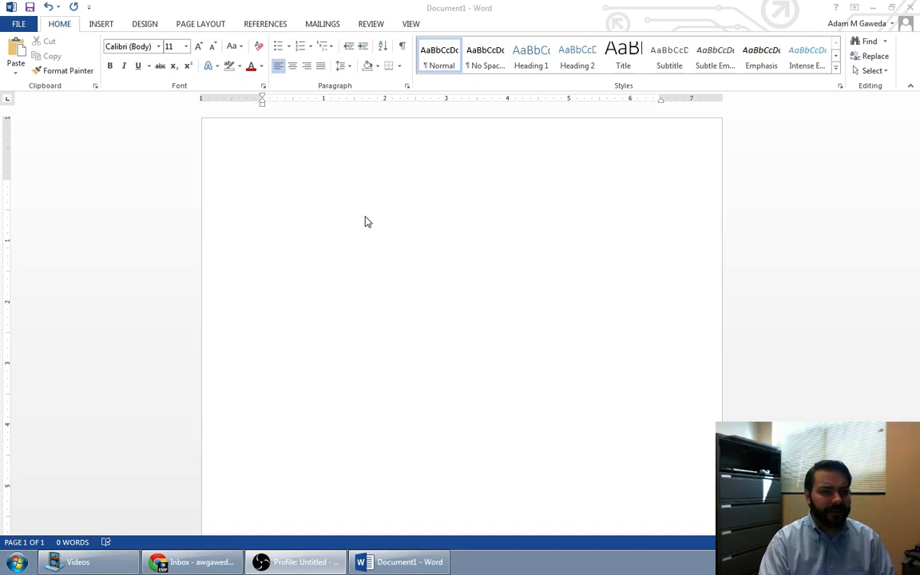
Toggle the ruler and gridlines in View, then set the zoom to Page Width.
{"action": "left_click", "coordinate": [263, 185]}
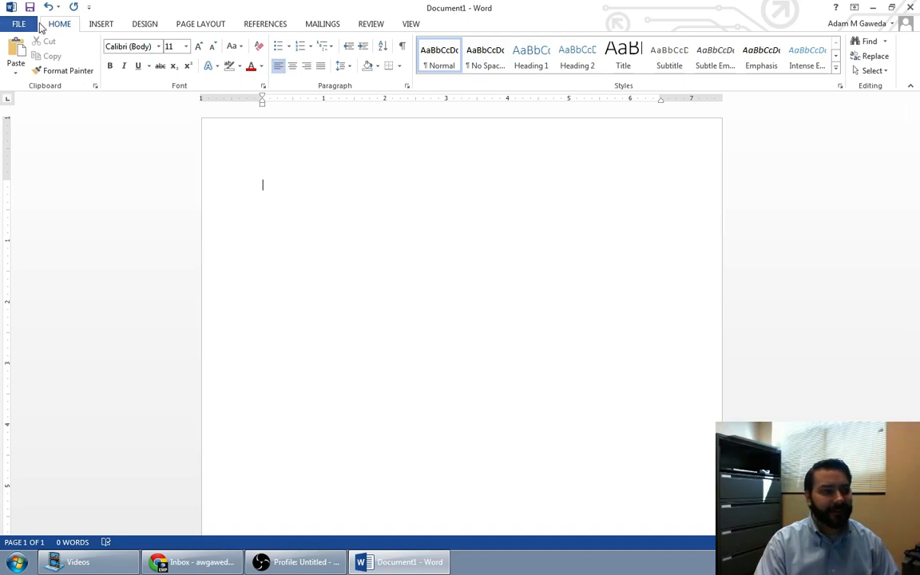
{"action": "mouse_move", "coordinate": [444, 183]}
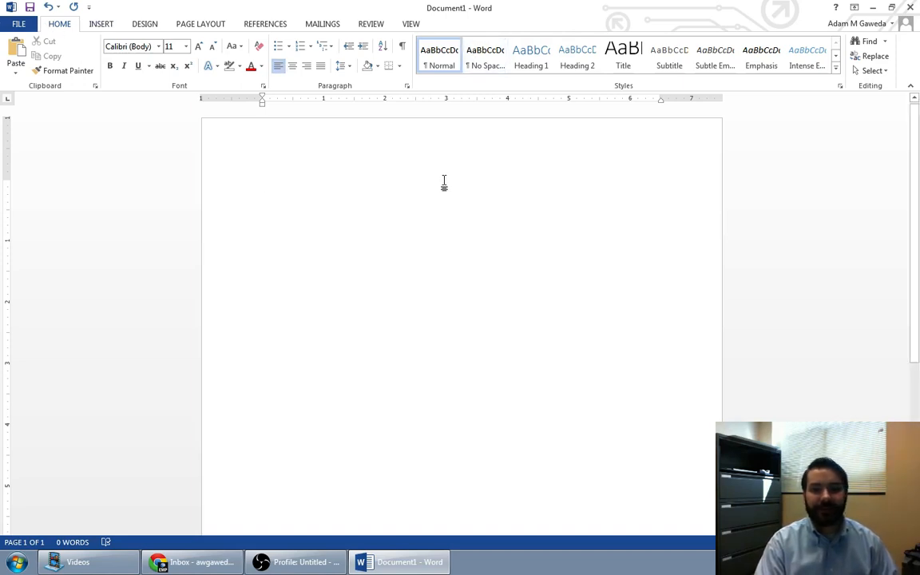
{"action": "mouse_move", "coordinate": [557, 134]}
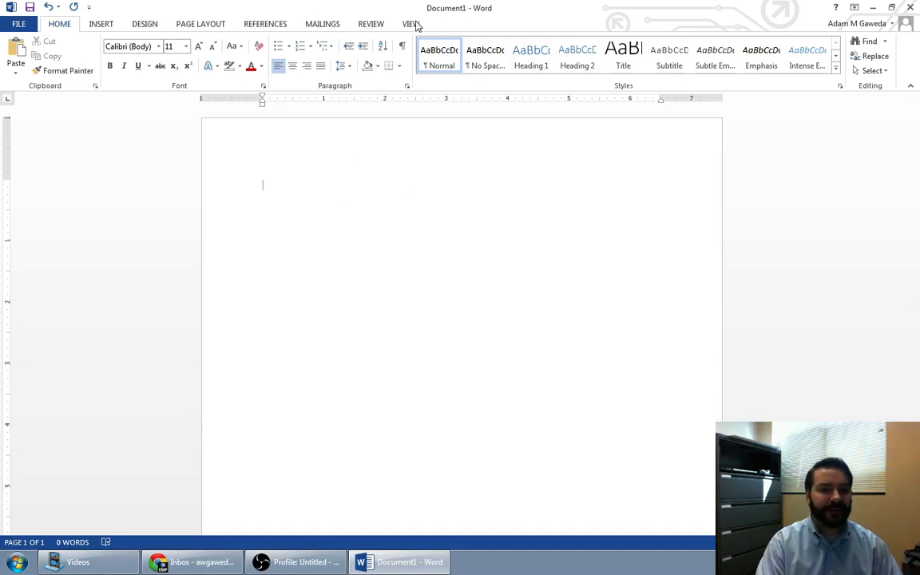
{"action": "left_click", "coordinate": [410, 23]}
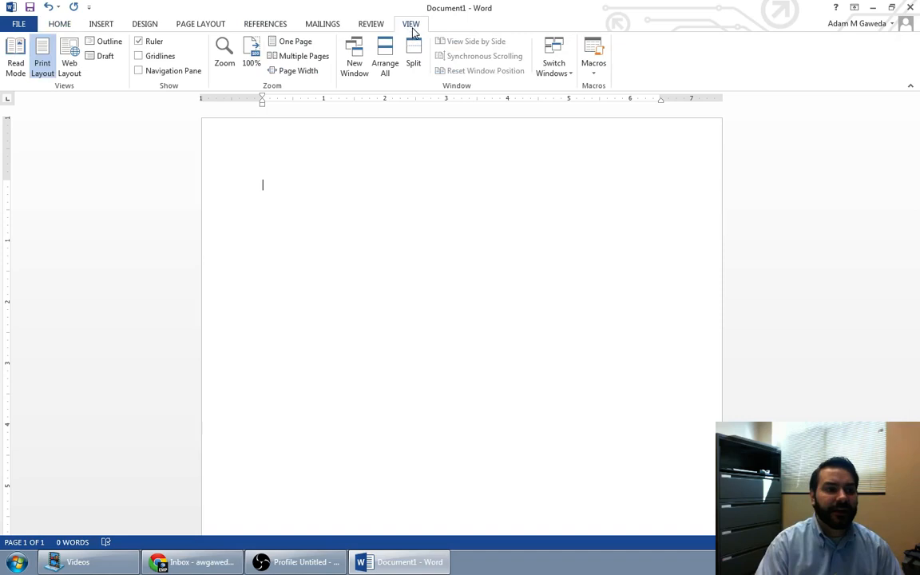
{"action": "left_click", "coordinate": [138, 41]}
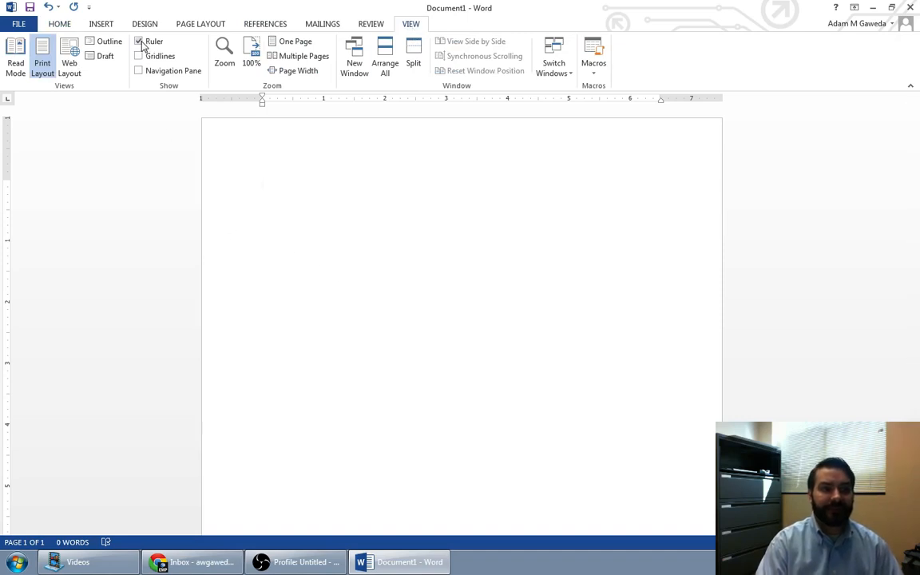
{"action": "left_click", "coordinate": [139, 41]}
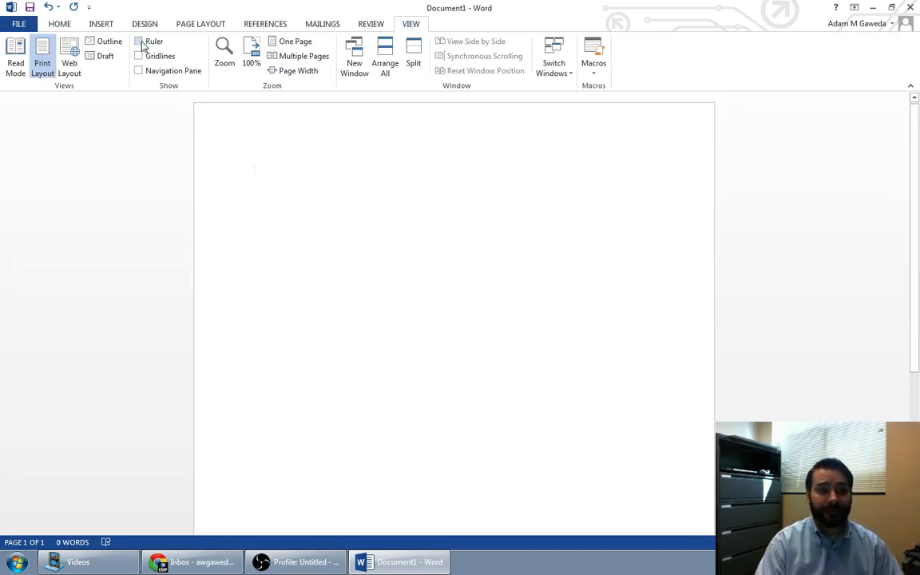
{"action": "left_click", "coordinate": [139, 56]}
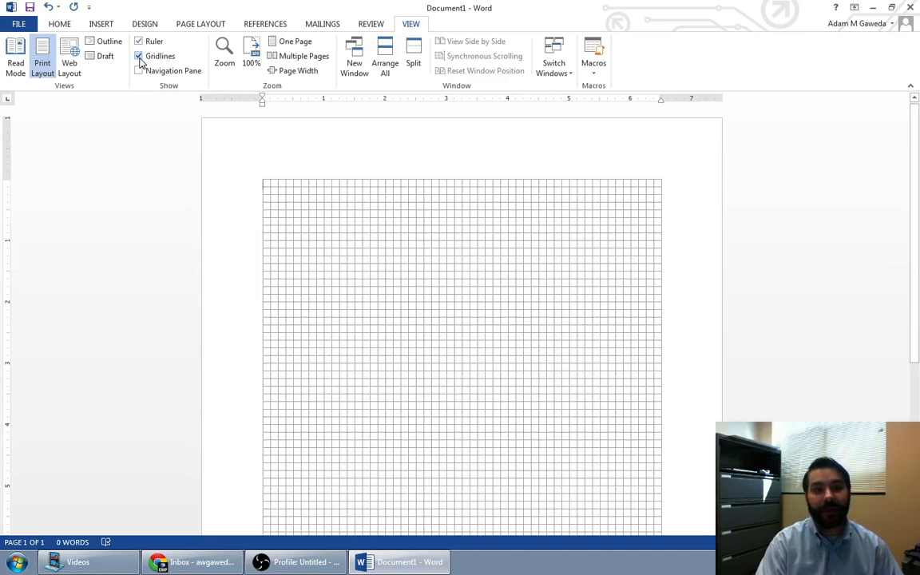
{"action": "left_click", "coordinate": [139, 56]}
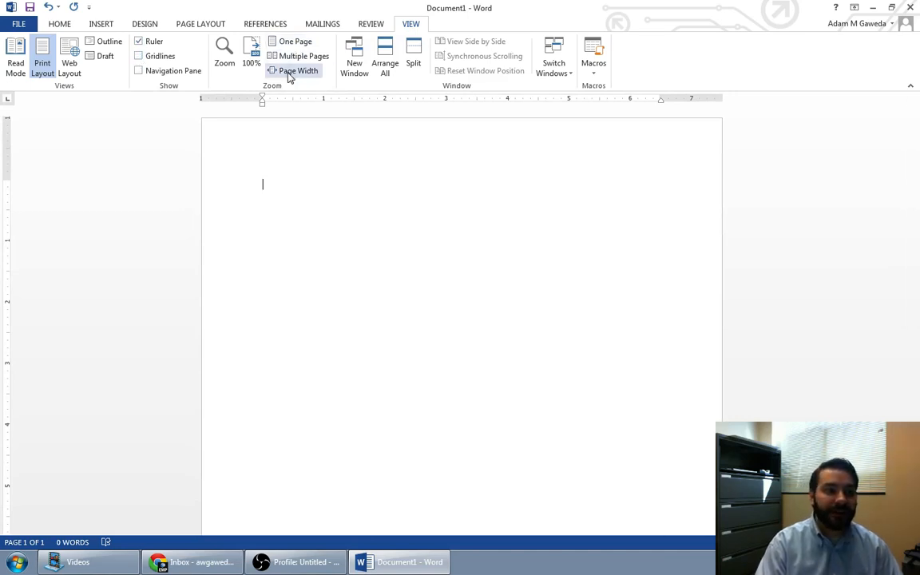
{"action": "mouse_move", "coordinate": [298, 70]}
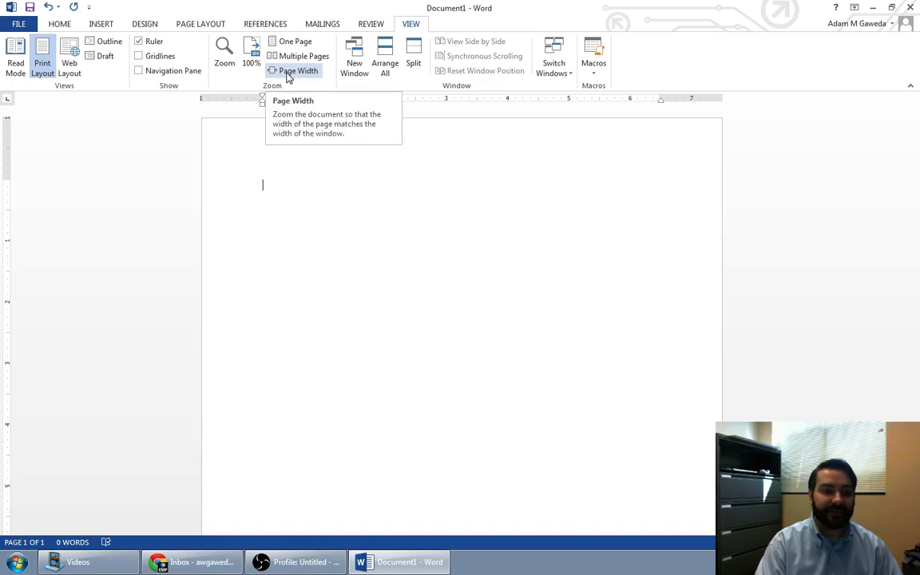
{"action": "left_click", "coordinate": [298, 70]}
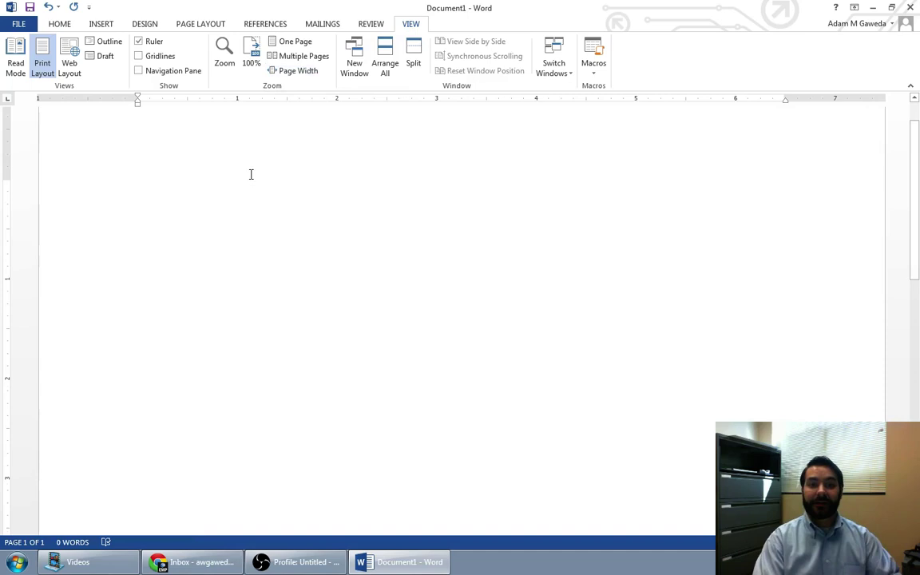
Type the date 'February 9, 2015' on the first line of the page.
{"action": "left_click", "coordinate": [139, 190]}
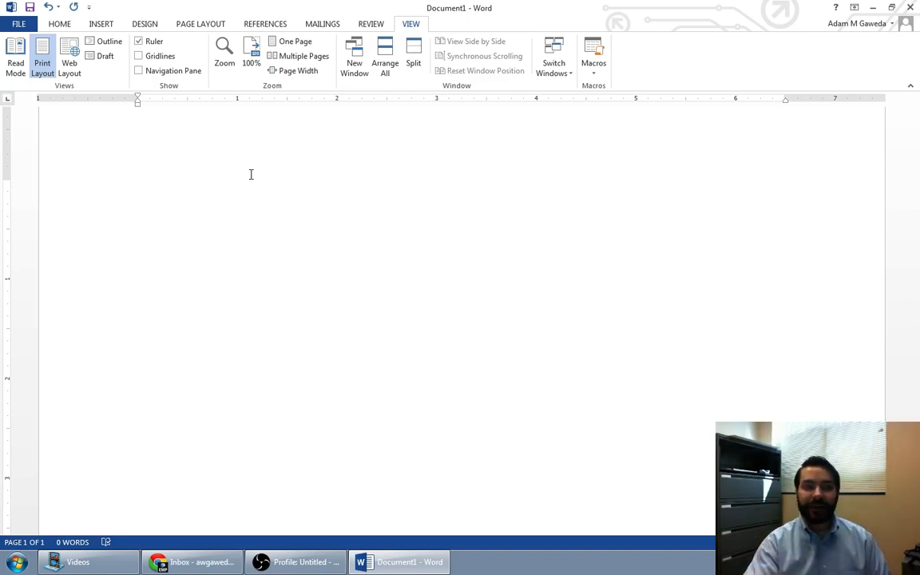
{"action": "left_click", "coordinate": [137, 189]}
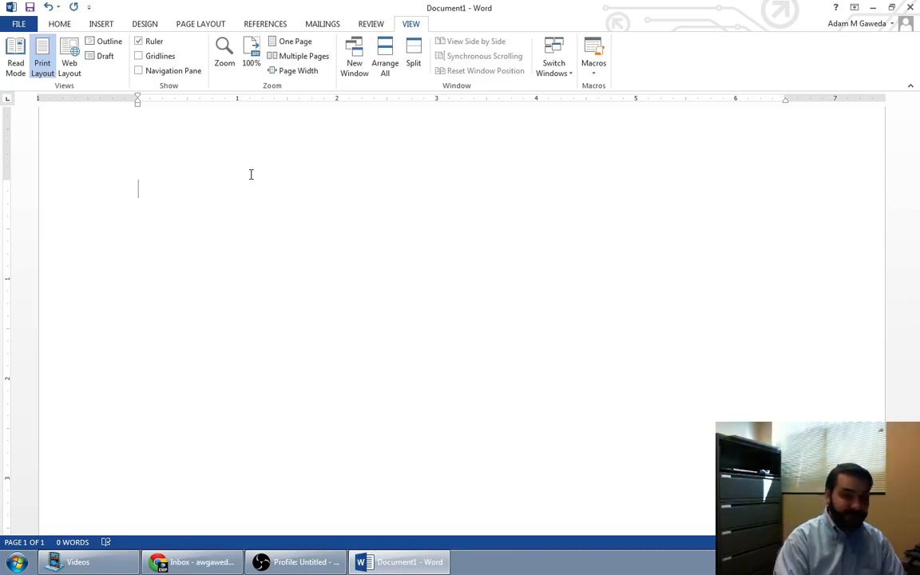
{"action": "type", "text": "February 9, 2015"}
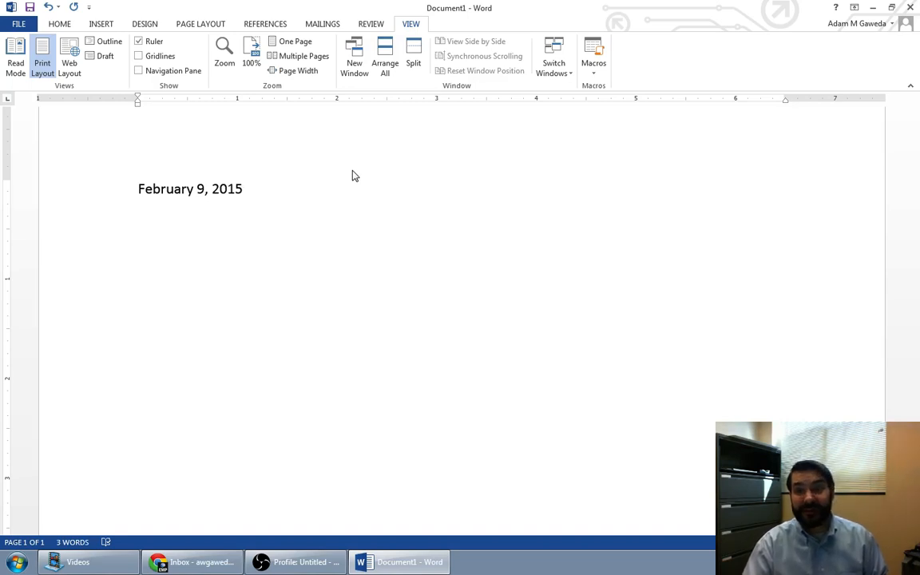
{"action": "left_click", "coordinate": [244, 189]}
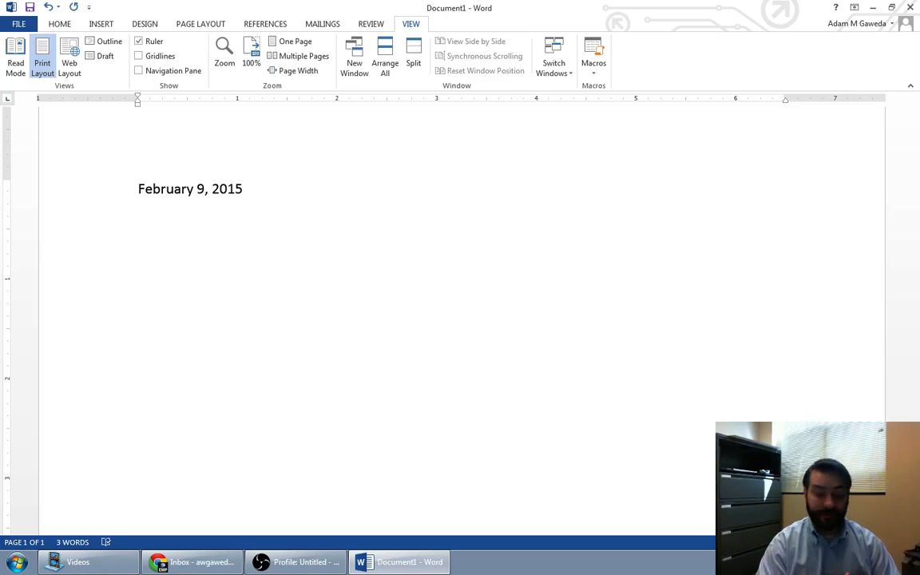
{"action": "type", "text": "Adam Gaweda"}
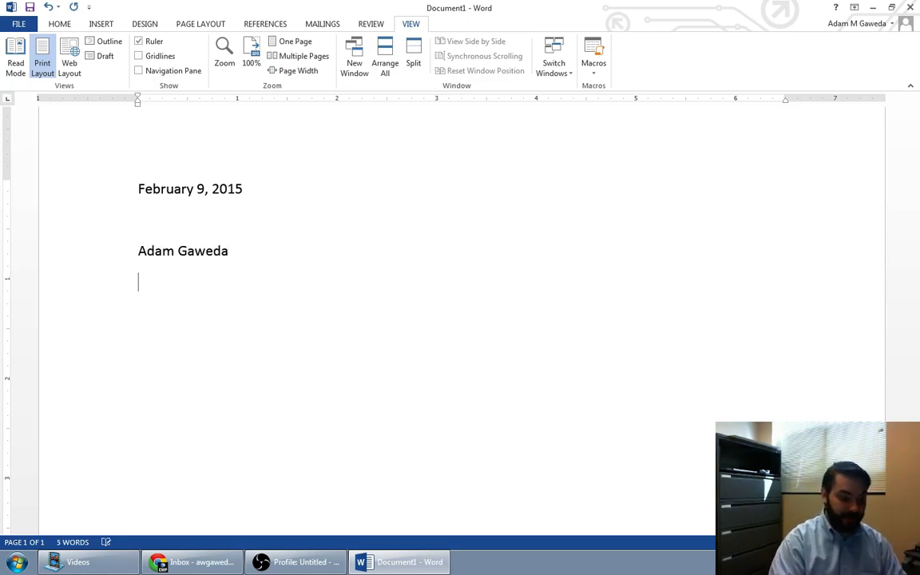
{"action": "type", "text": "450"}
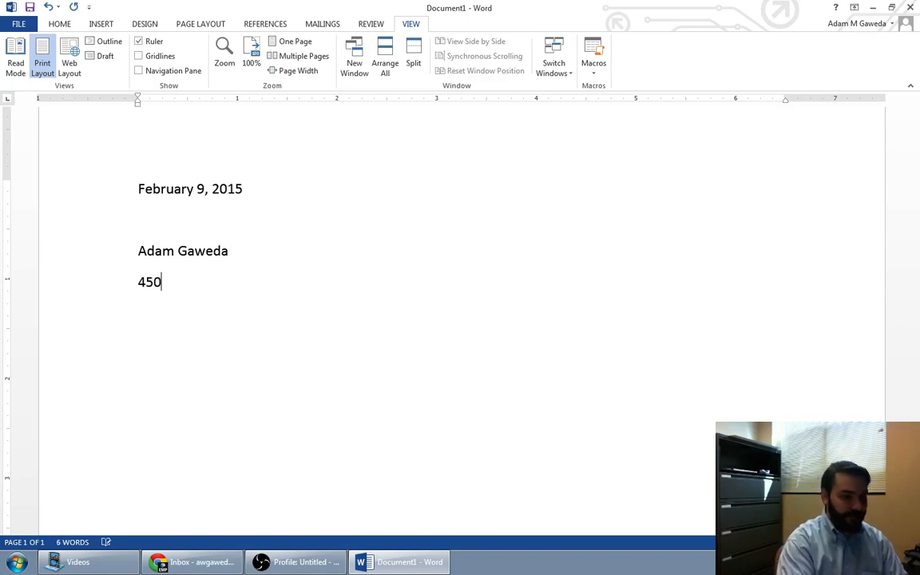
{"action": "type", "text": "0 Blue"}
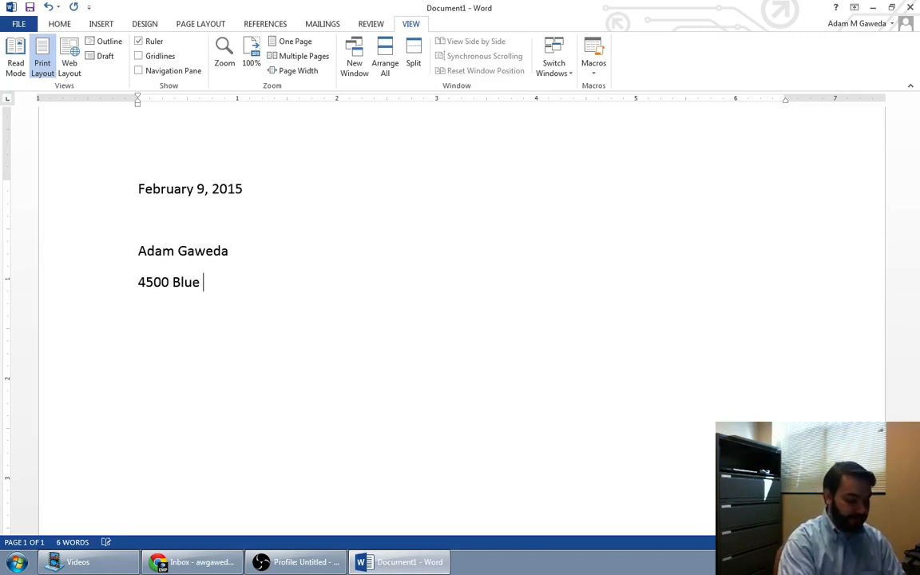
{"action": "type", "text": "Clay Road"}
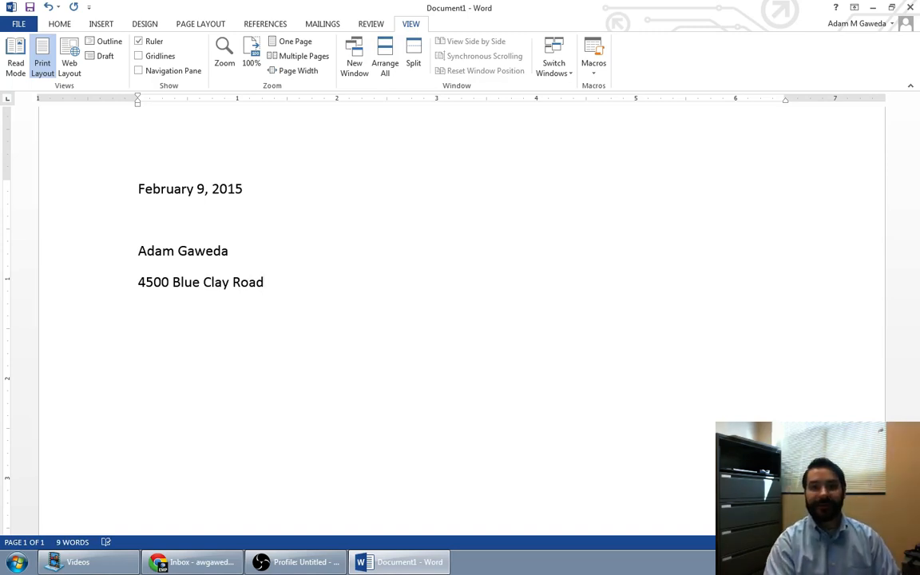
{"action": "type", "text": "Ca"}
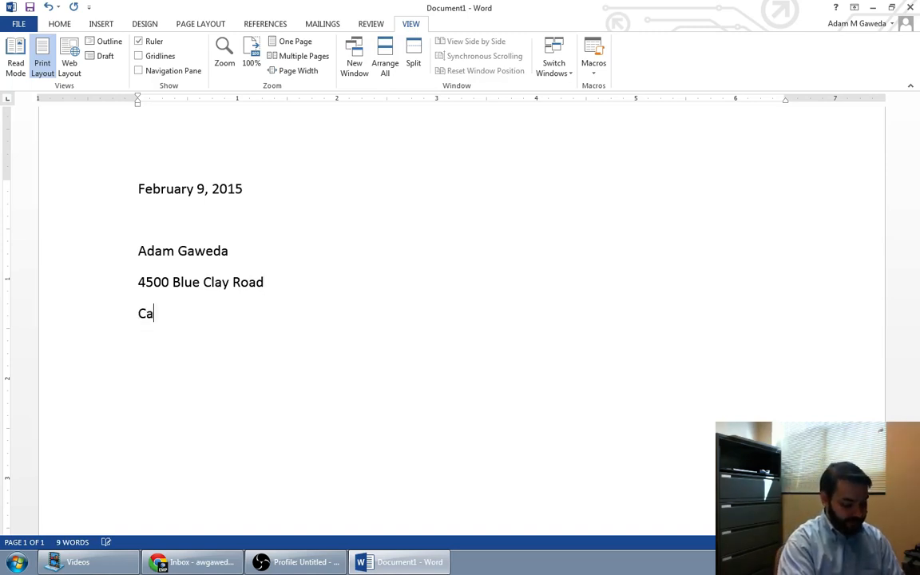
{"action": "type", "text": "stle Hayne,"}
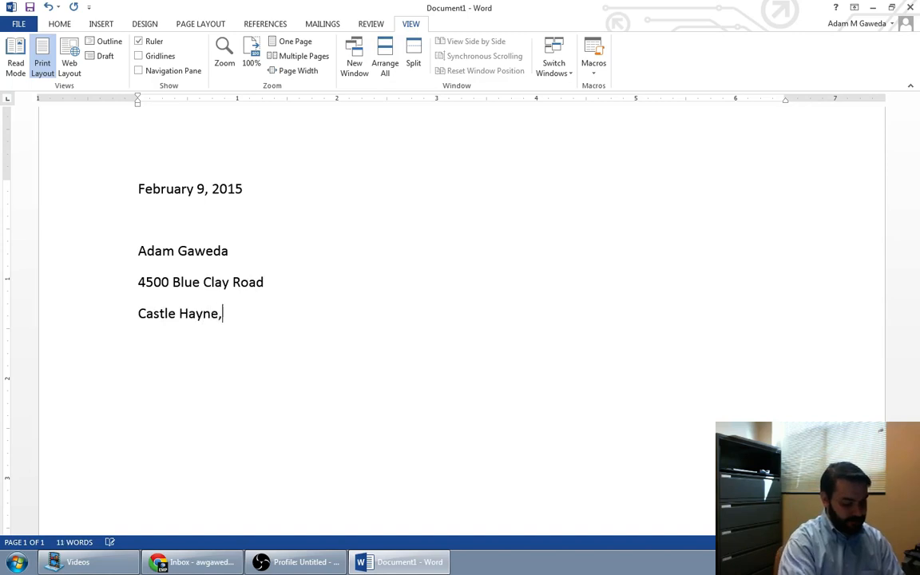
{"action": "type", "text": "NC"}
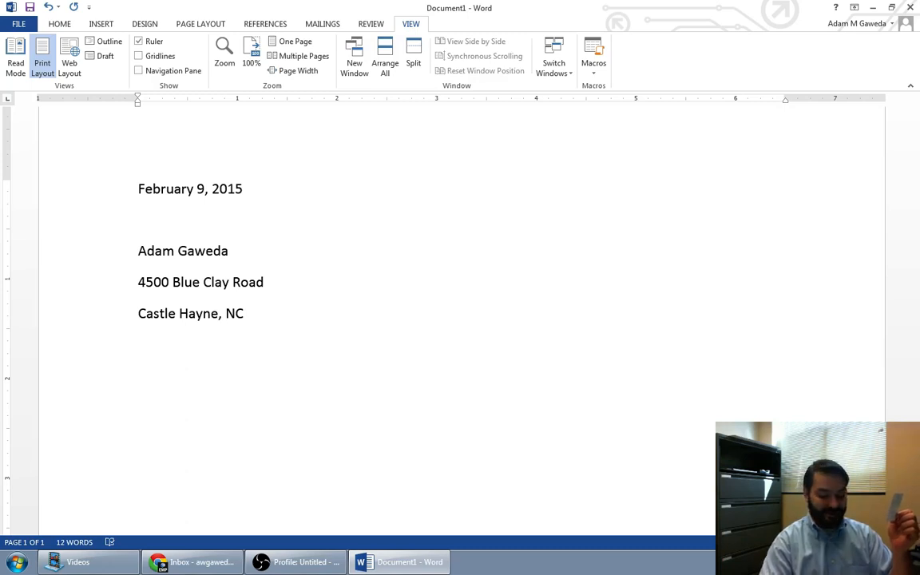
{"action": "type", "text": "28429"}
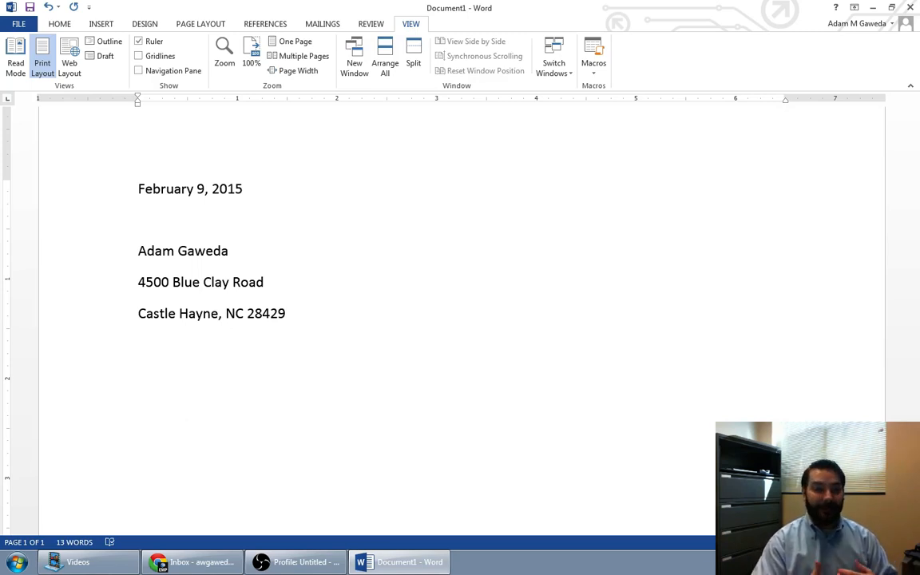
{"action": "left_click", "coordinate": [286, 313]}
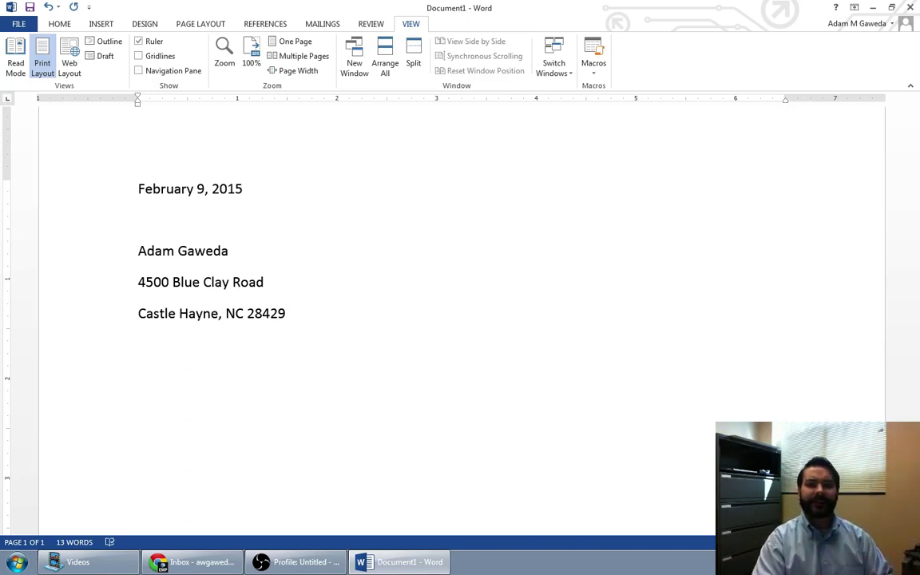
Type the salutation 'Dear Adam' and change its ending colon to a comma.
{"action": "left_click", "coordinate": [138, 375]}
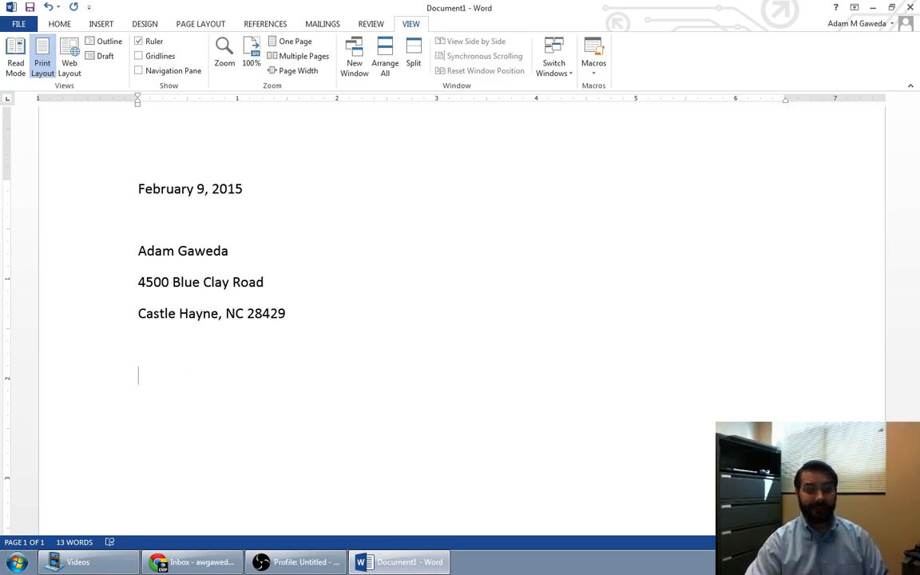
{"action": "type", "text": "Dear"}
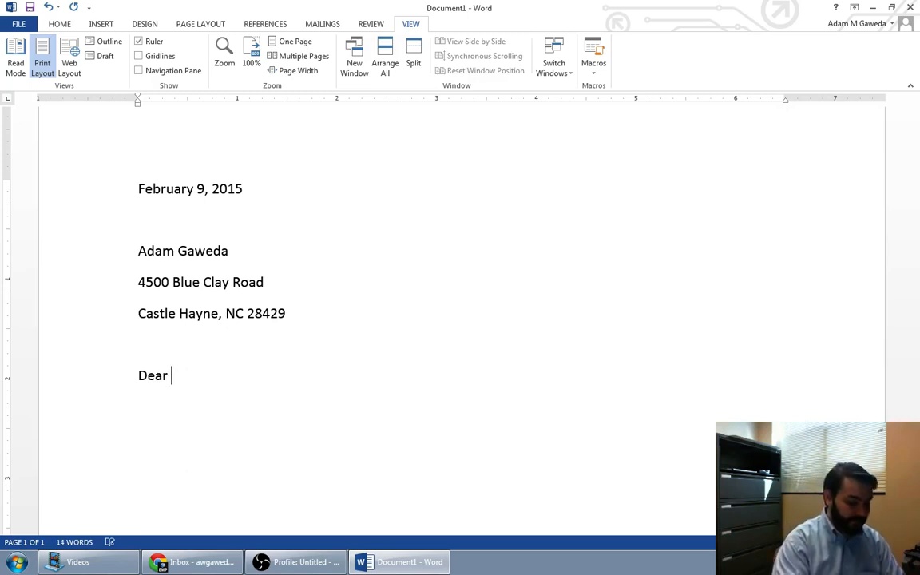
{"action": "type", "text": "Adam:"}
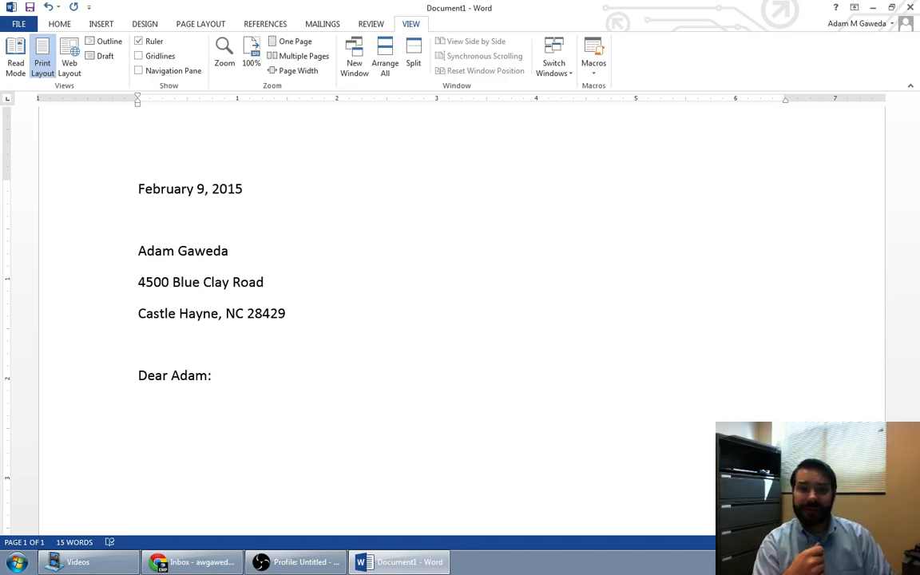
{"action": "left_click", "coordinate": [213, 375]}
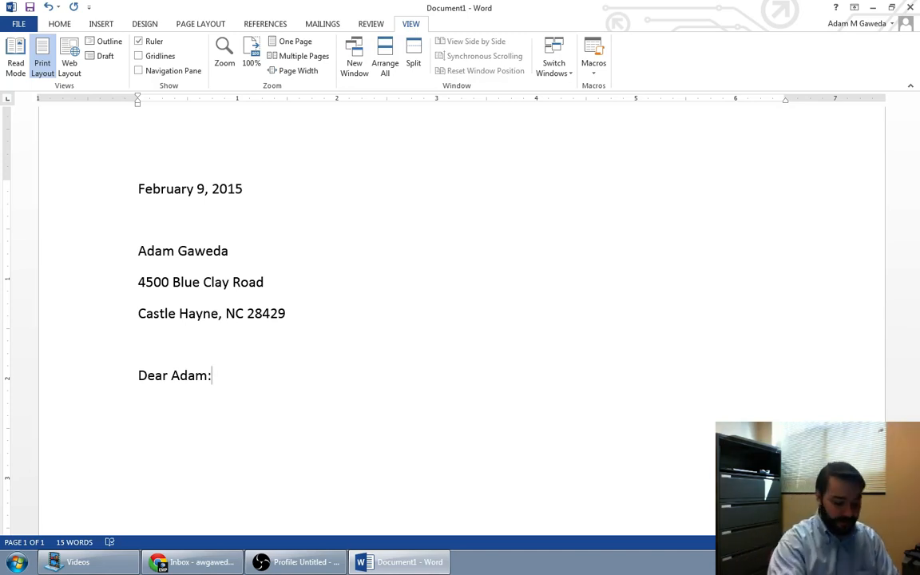
{"action": "type", "text": ","}
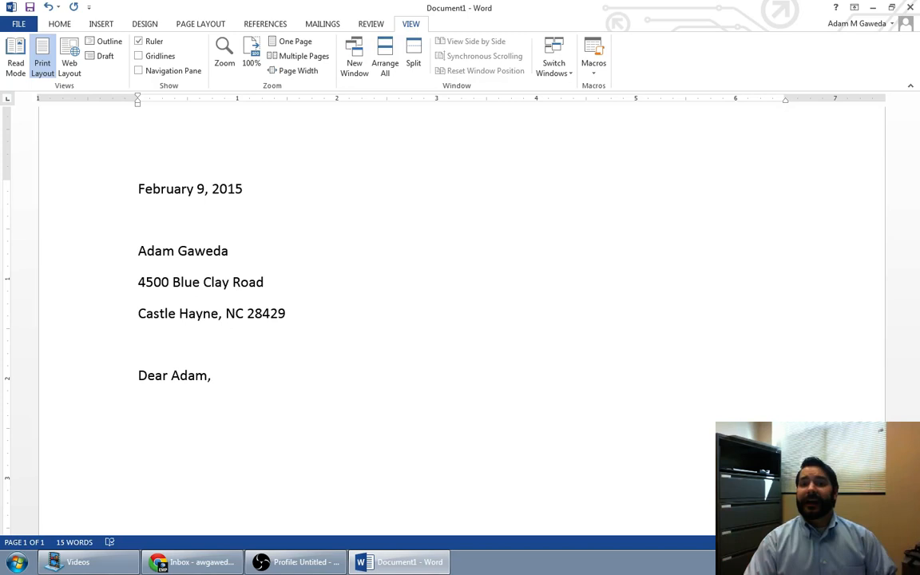
{"action": "left_click", "coordinate": [211, 375]}
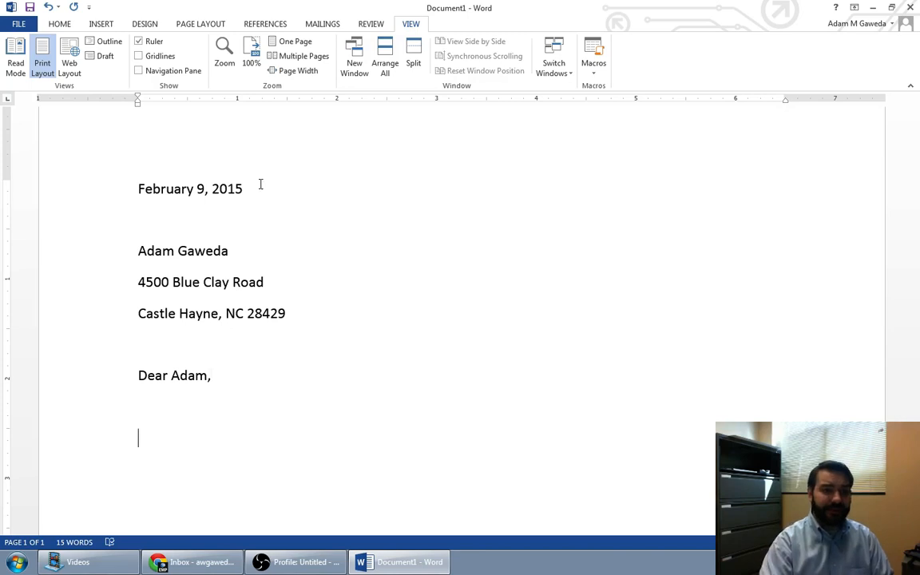
Type the sentence 'Enclosed is your bill from January 2015.'.
{"action": "scroll", "scroll_direction": "down", "scroll_amount": 3}
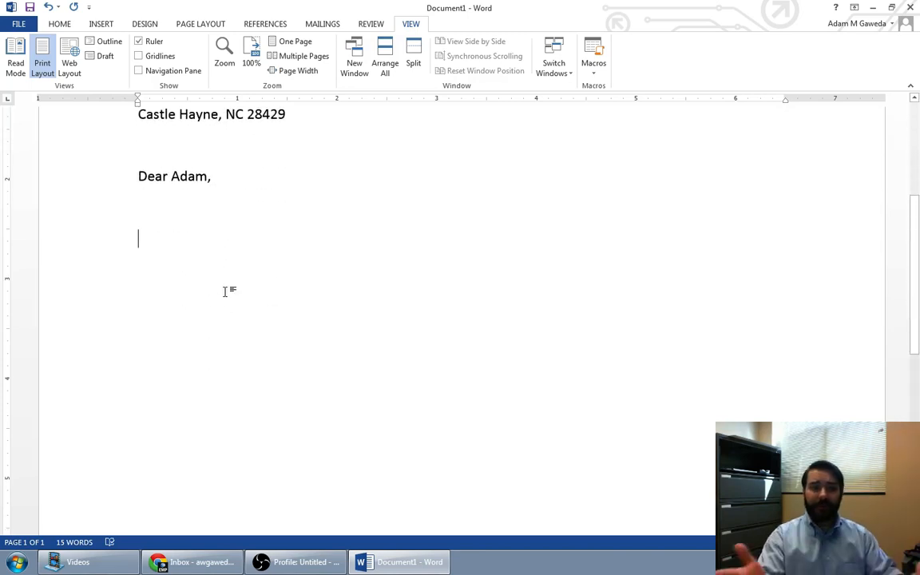
{"action": "type", "text": "Enclos"}
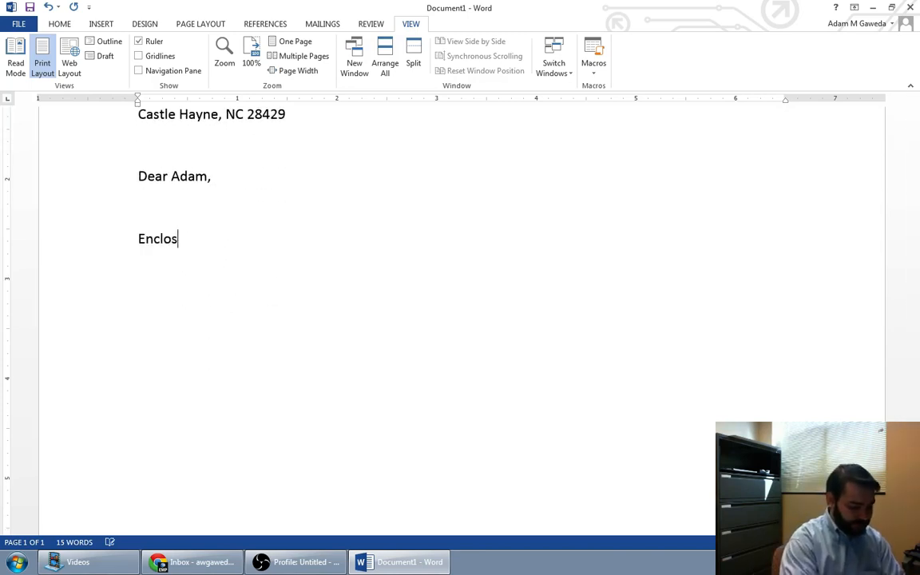
{"action": "type", "text": "ed is your b"}
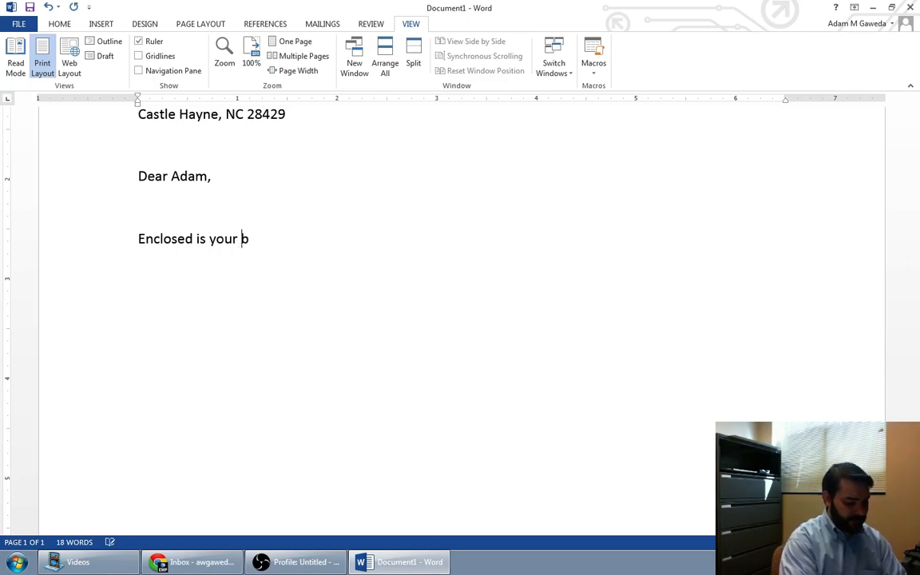
{"action": "type", "text": "ill fro"}
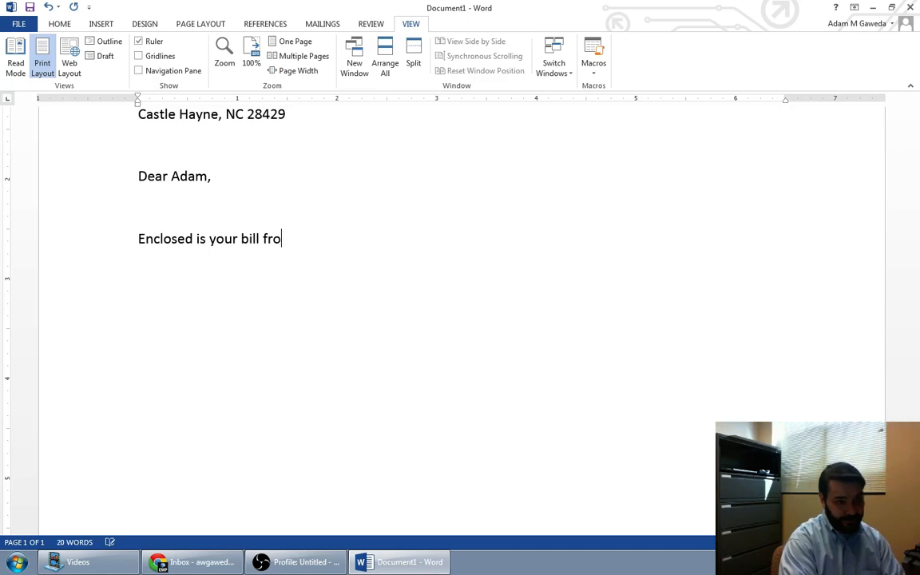
{"action": "type", "text": "m Jsa"}
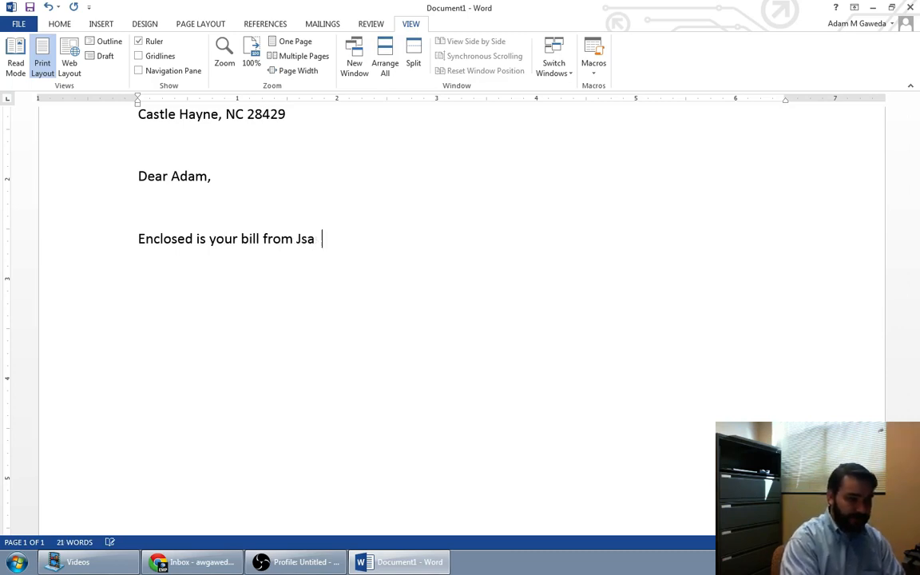
{"action": "type", "text": "anu"}
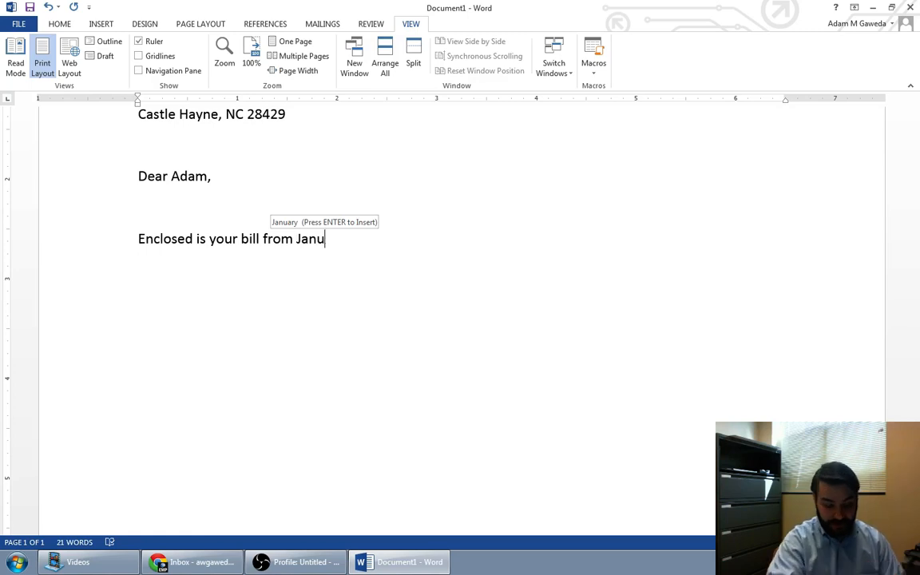
{"action": "type", "text": "ary 2015"}
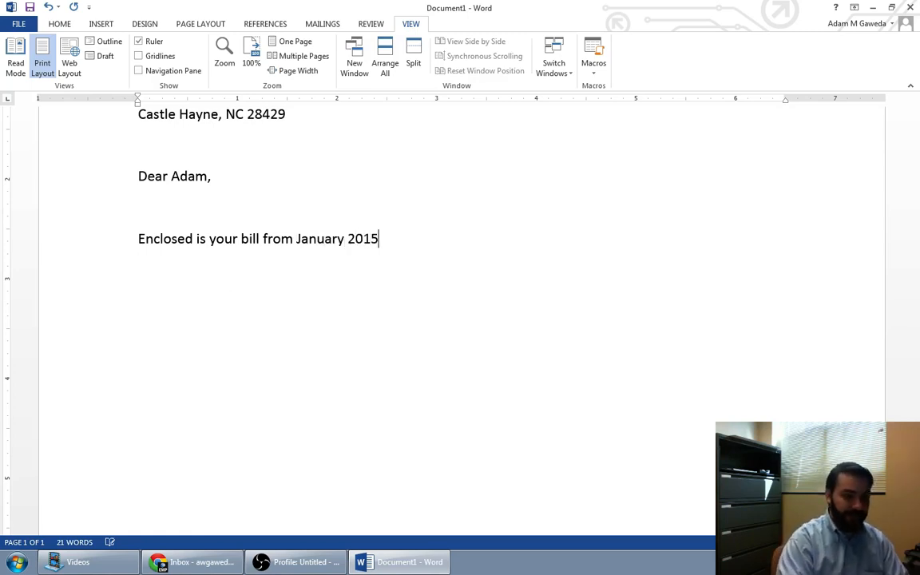
{"action": "type", "text": ". T"}
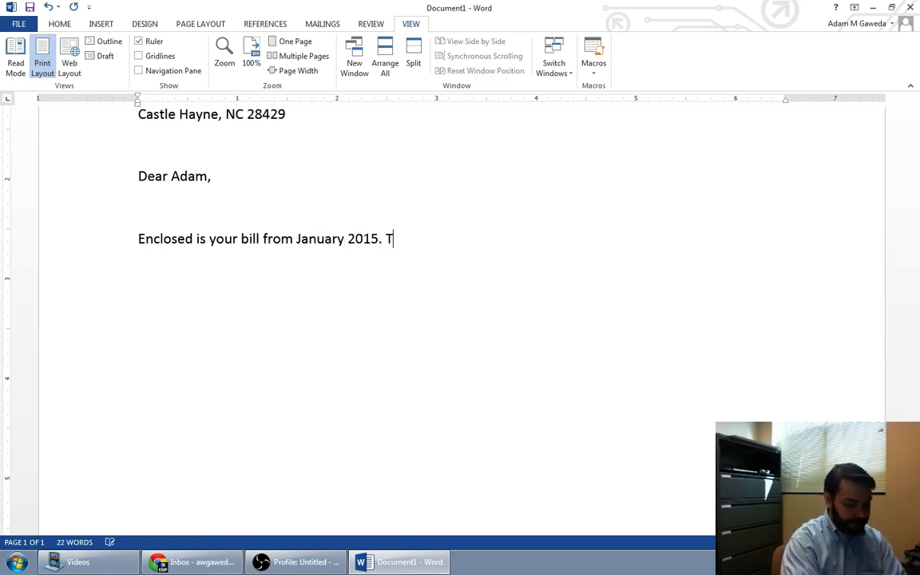
Add the sentence saying the bill must be paid in full by February 23, 2015.
{"action": "type", "text": "his"}
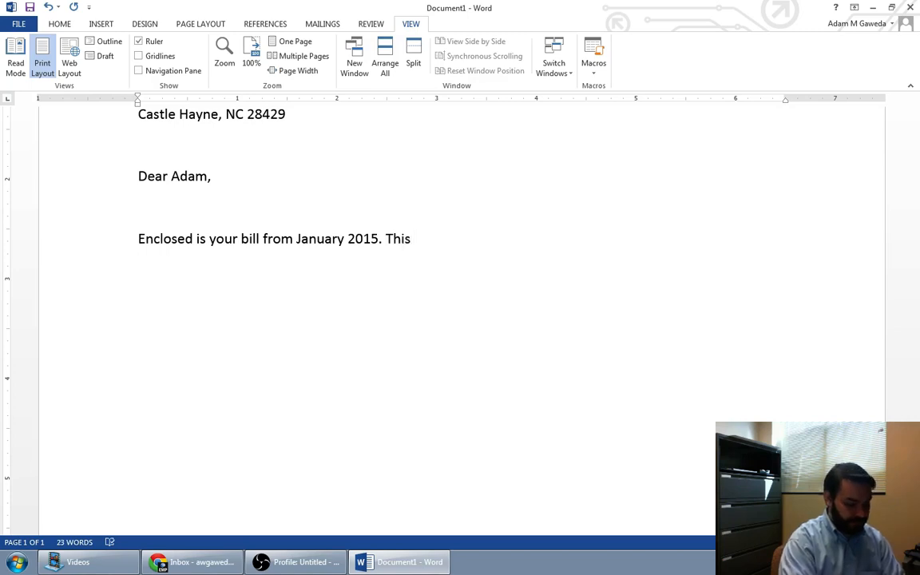
{"action": "type", "text": "bill must"}
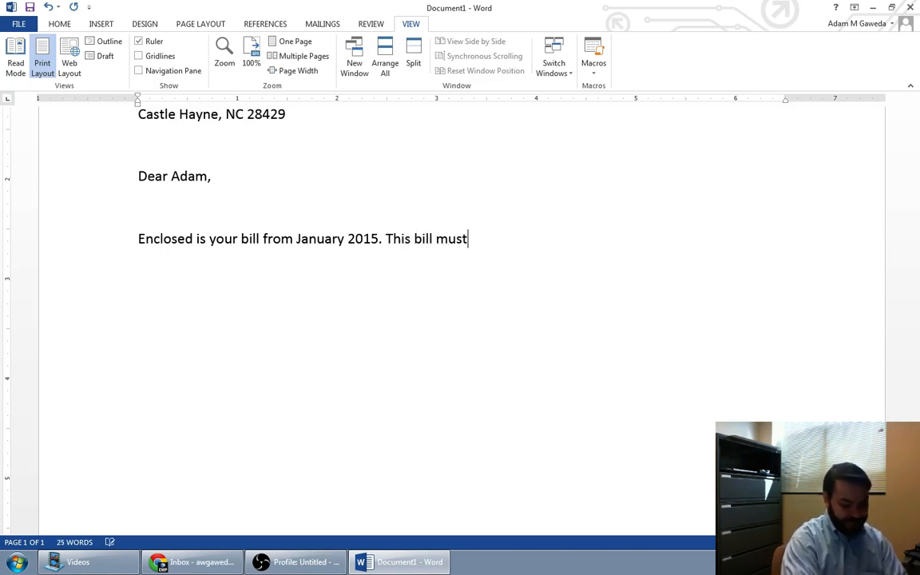
{"action": "type", "text": "be paid"}
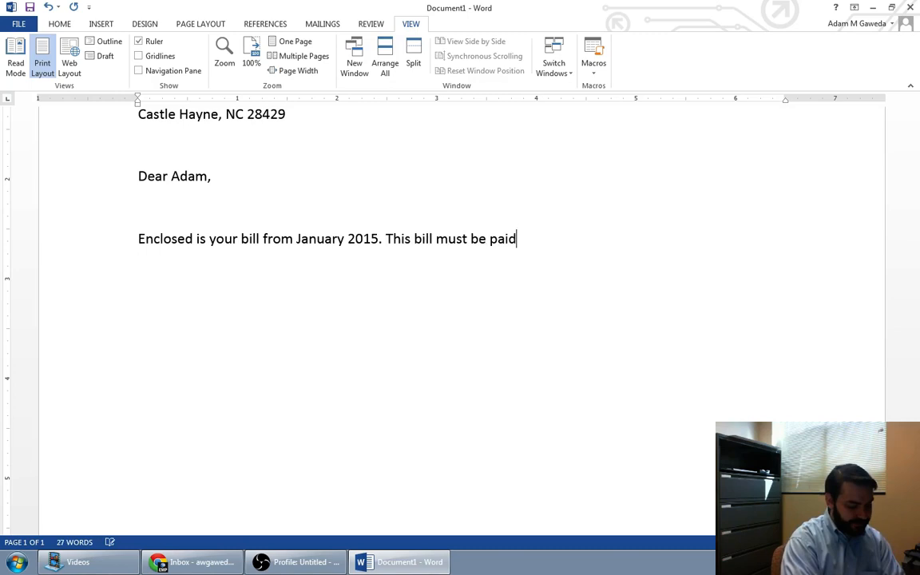
{"action": "type", "text": "in full b"}
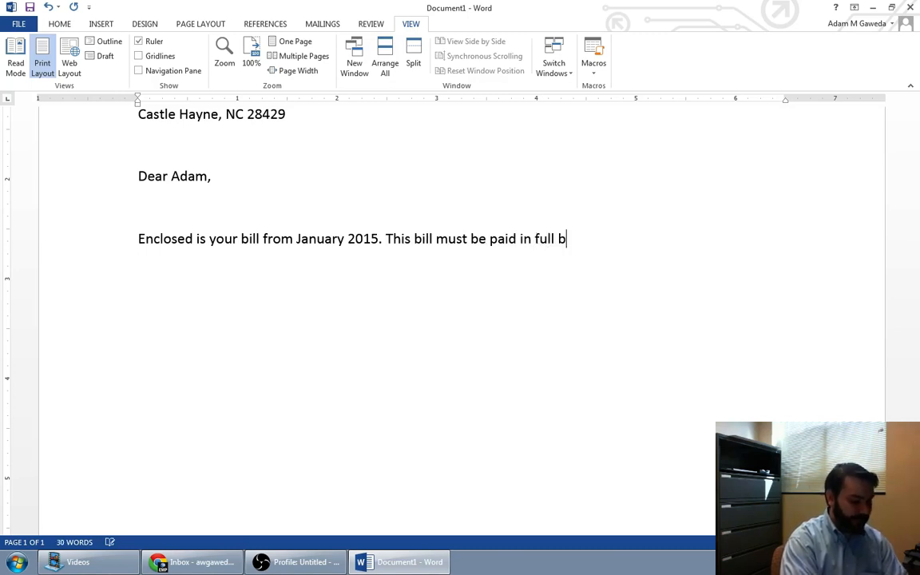
{"action": "type", "text": "y the next bill deadline"}
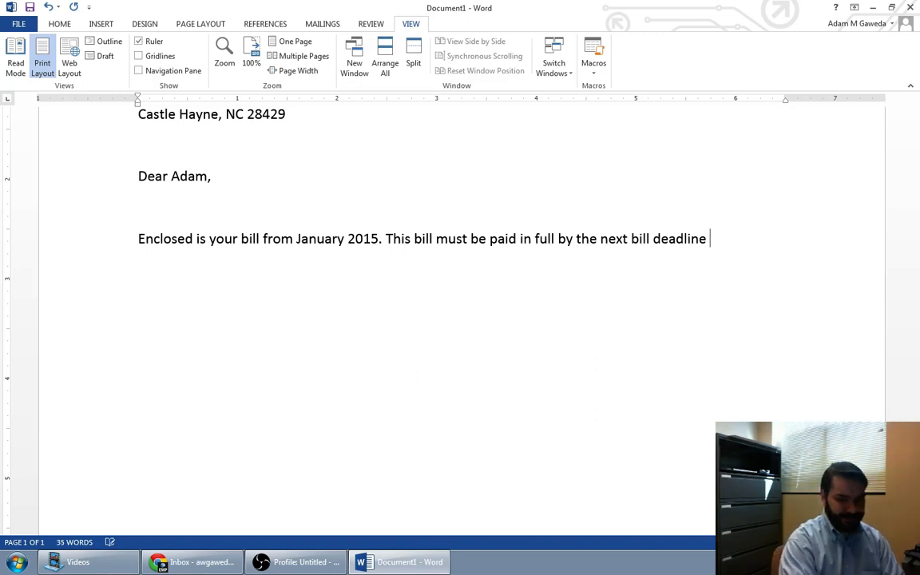
{"action": "type", "text": ", which wil"}
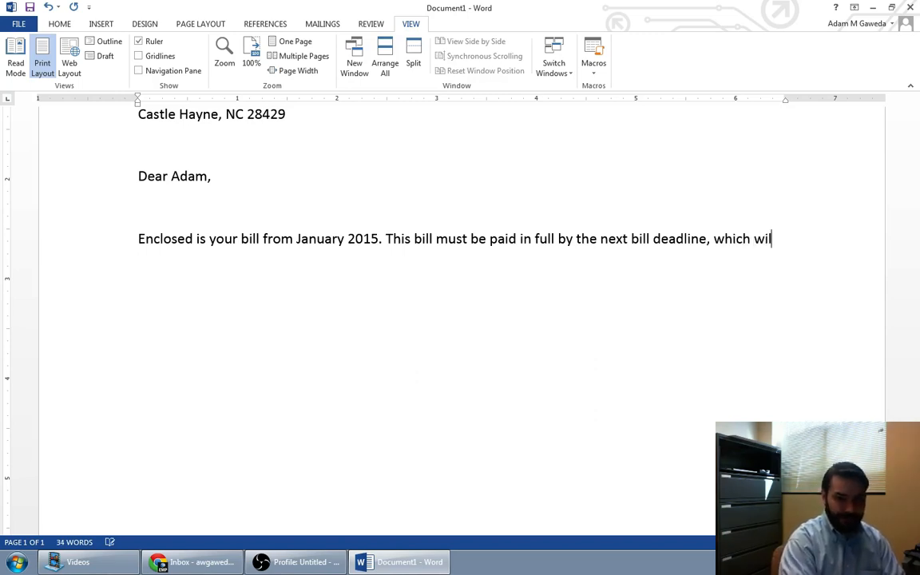
{"action": "type", "text": "l be F"}
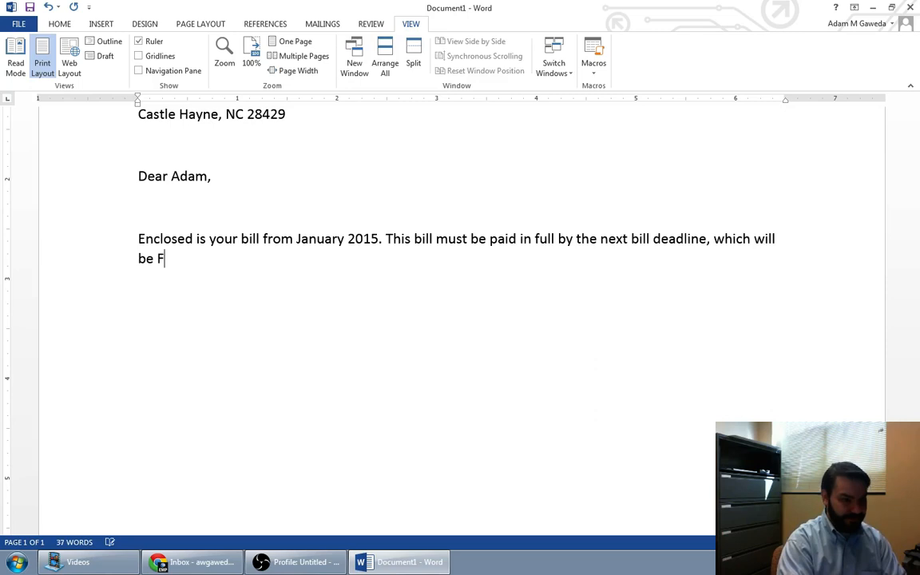
{"action": "type", "text": "ebr"}
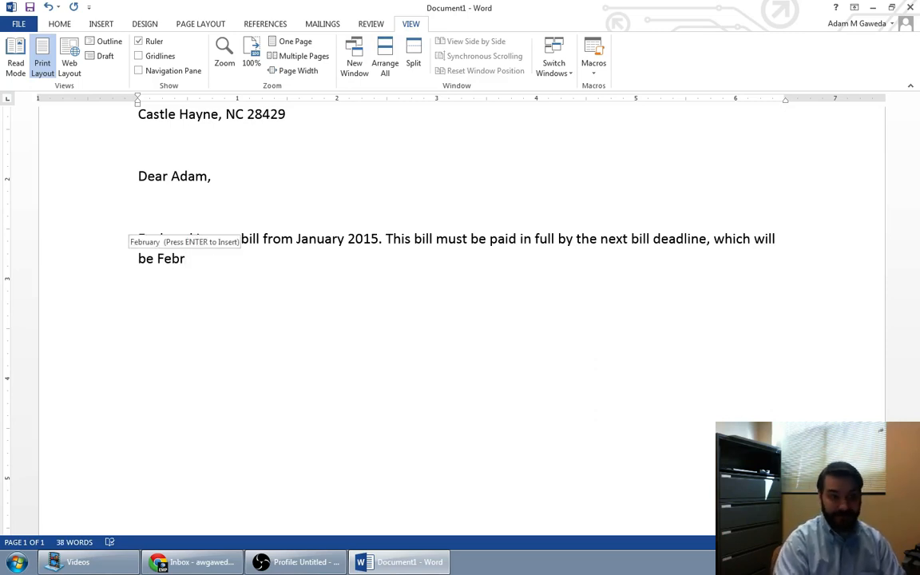
{"action": "type", "text": "y 23"}
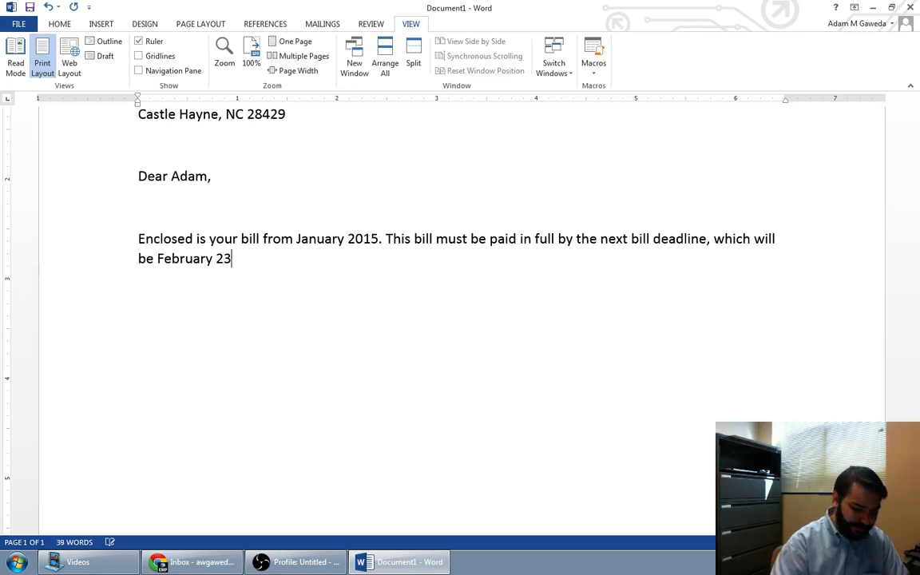
{"action": "type", "text": ", 20156"}
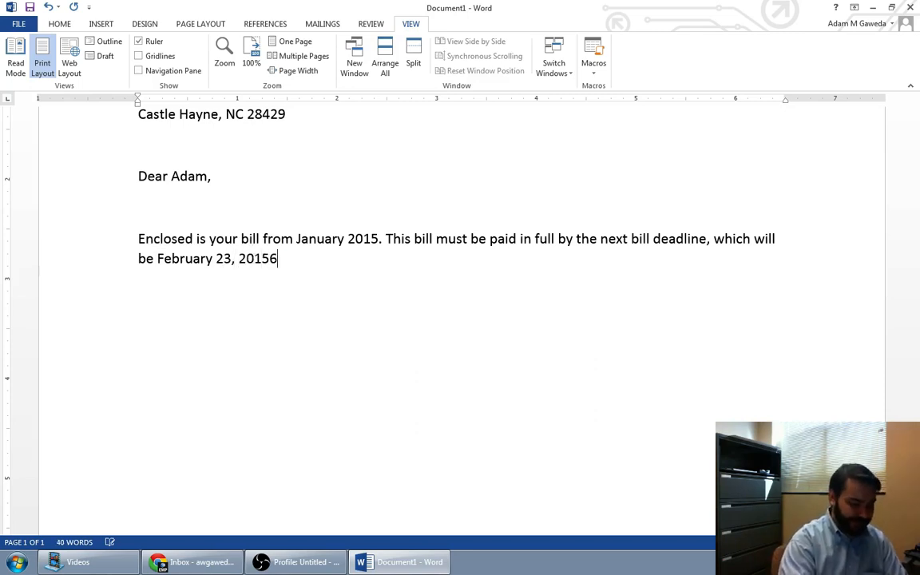
{"action": "type", "text": "."}
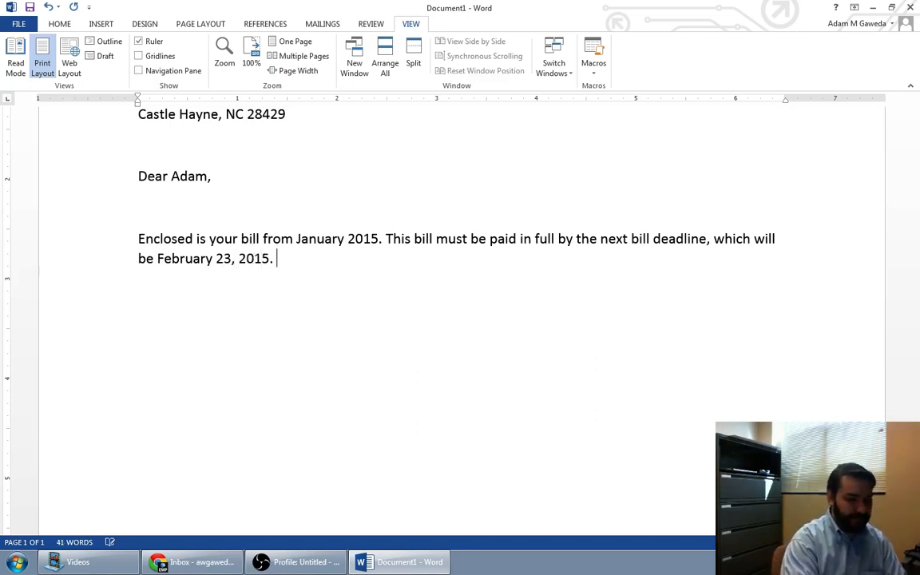
Begin the paragraph 'Failure to pay the outstanding balance on your account will…'.
{"action": "type", "text": "Failre"}
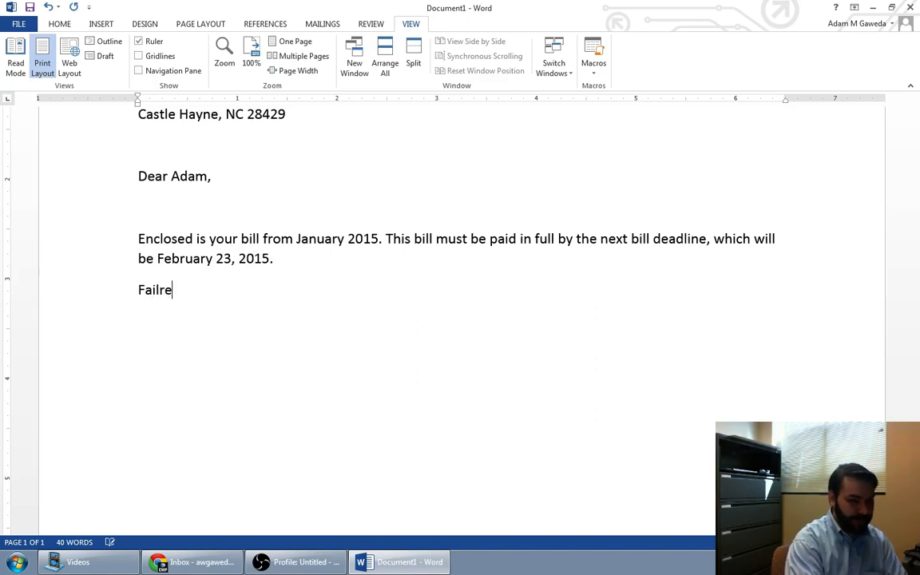
{"action": "type", "text": "ure to"}
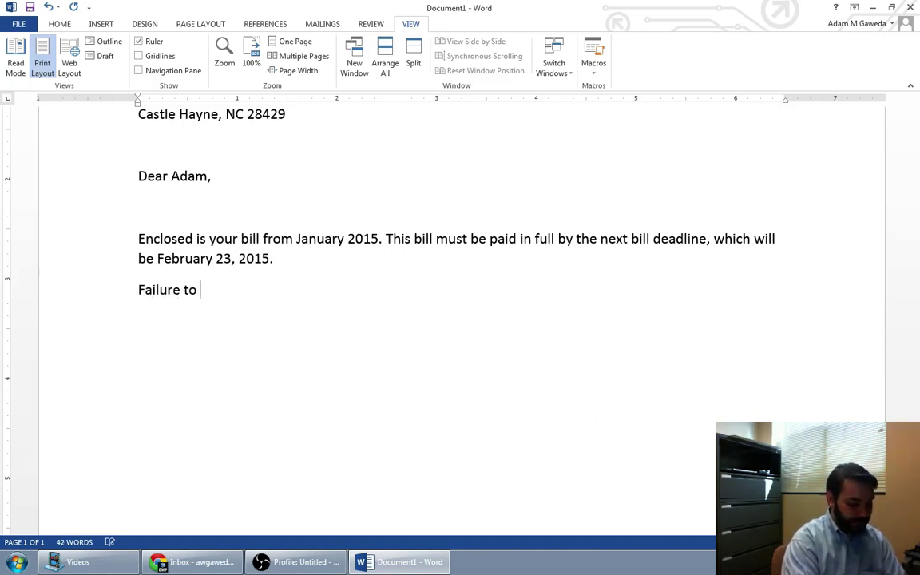
{"action": "type", "text": "pay th"}
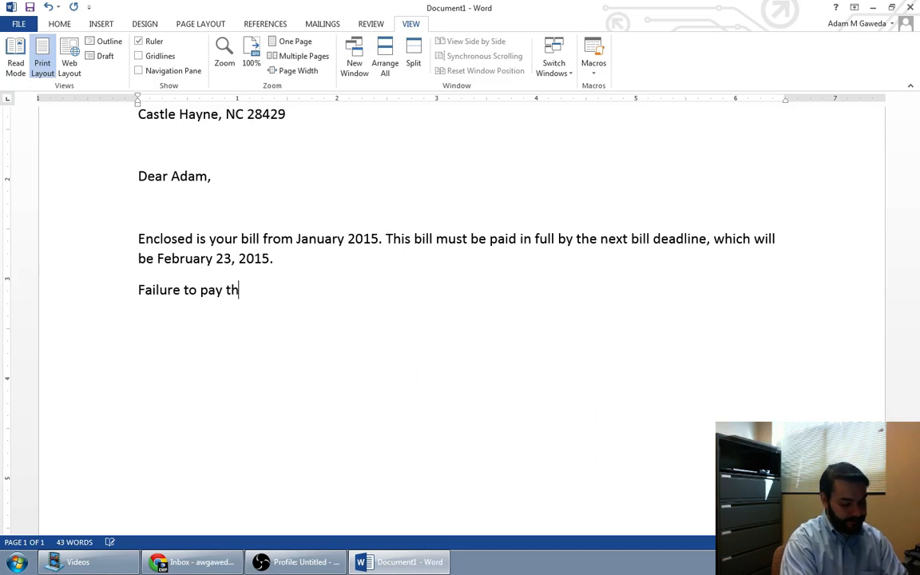
{"action": "type", "text": "e outstanding b"}
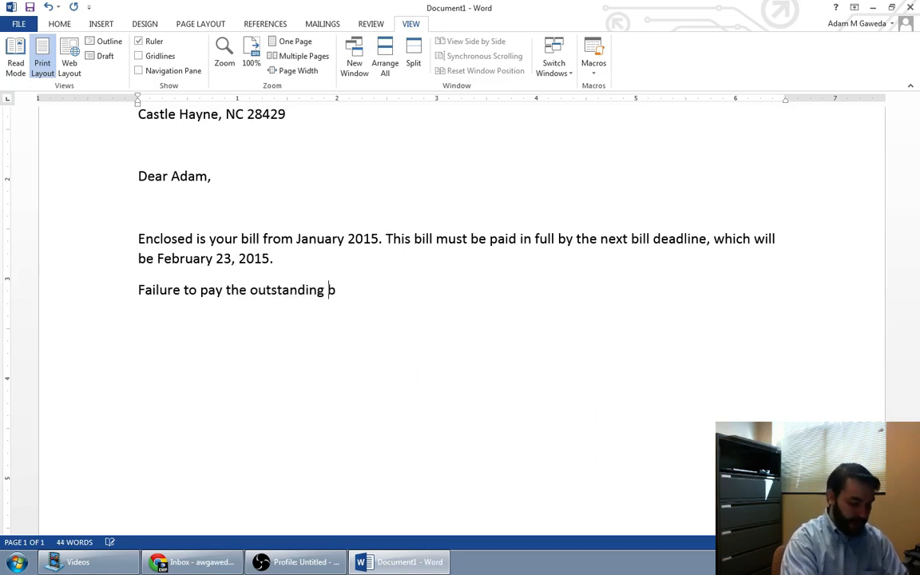
{"action": "type", "text": "balance on"}
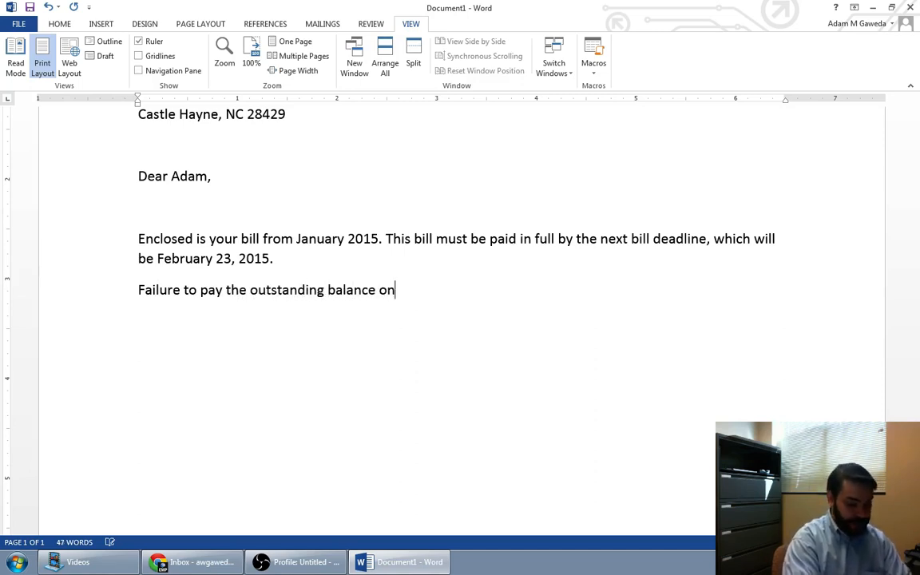
{"action": "type", "text": "your acc"}
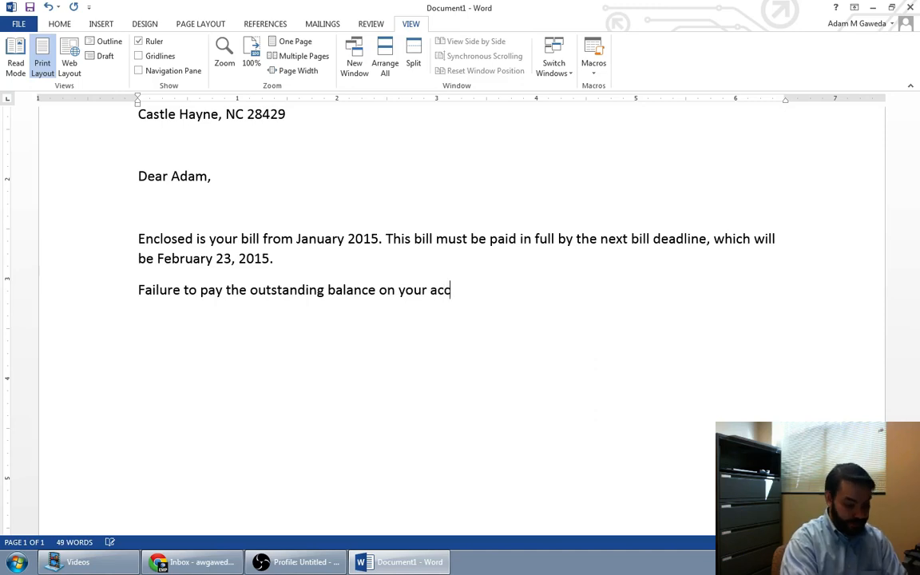
{"action": "type", "text": "unt wit"}
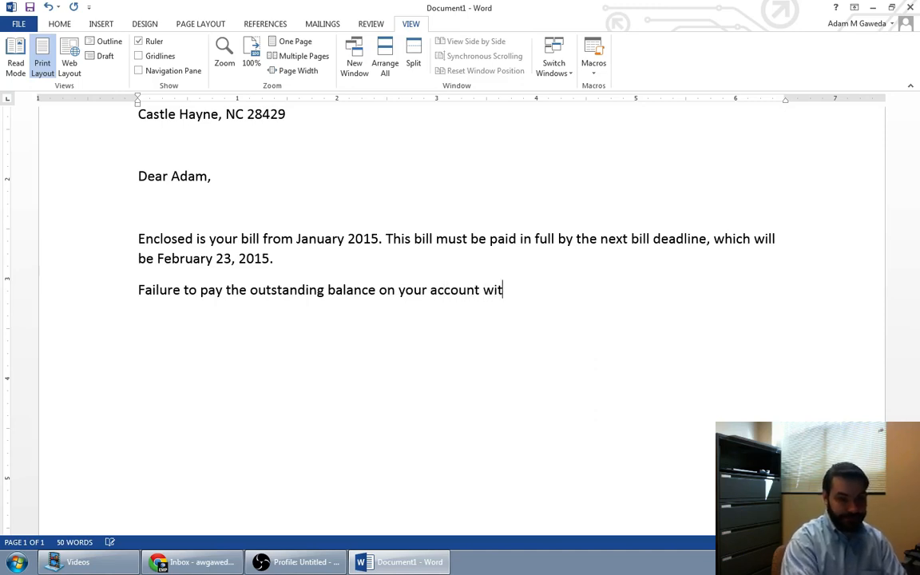
{"action": "type", "text": "h will re"}
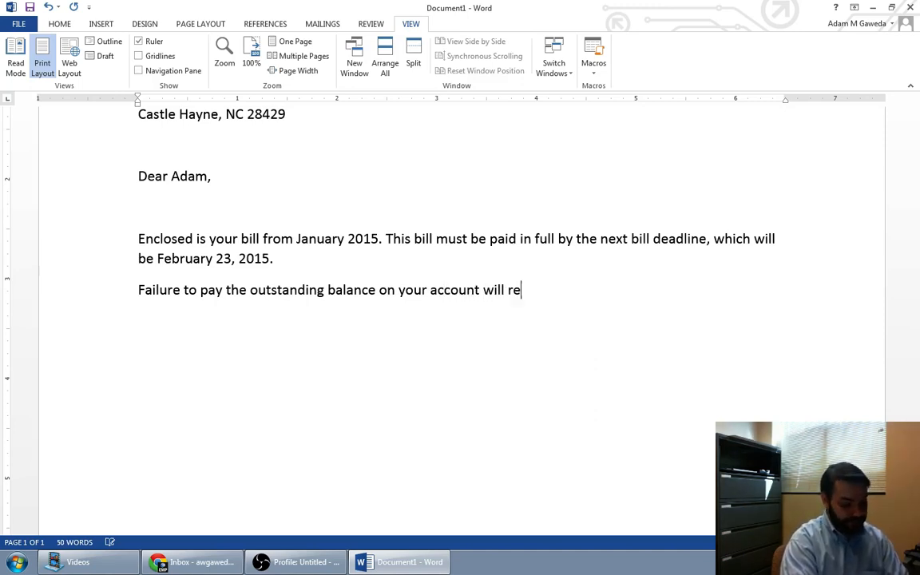
Finish with 'result in a 5% late fee being applied to your account.', fixing a typo.
{"action": "type", "text": "sult in a 5%"}
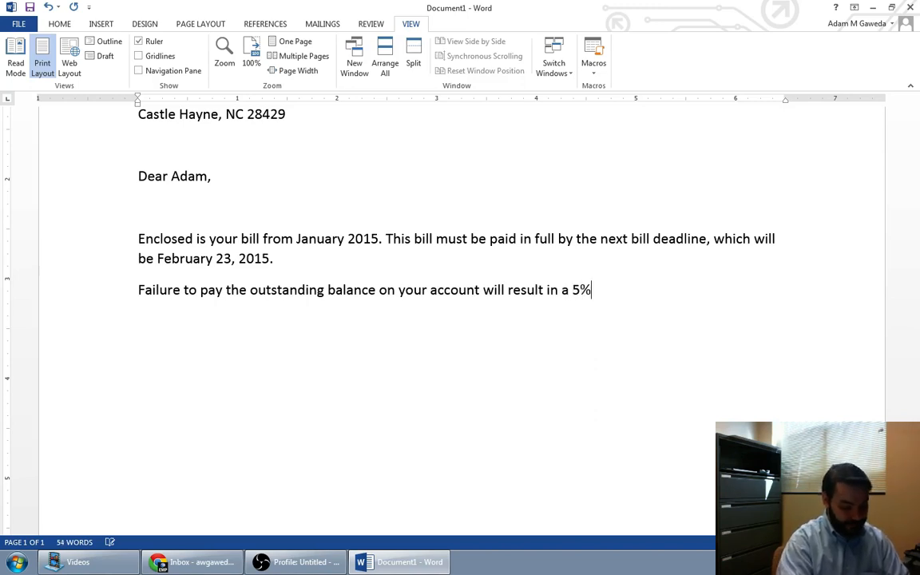
{"action": "type", "text": "late fee"}
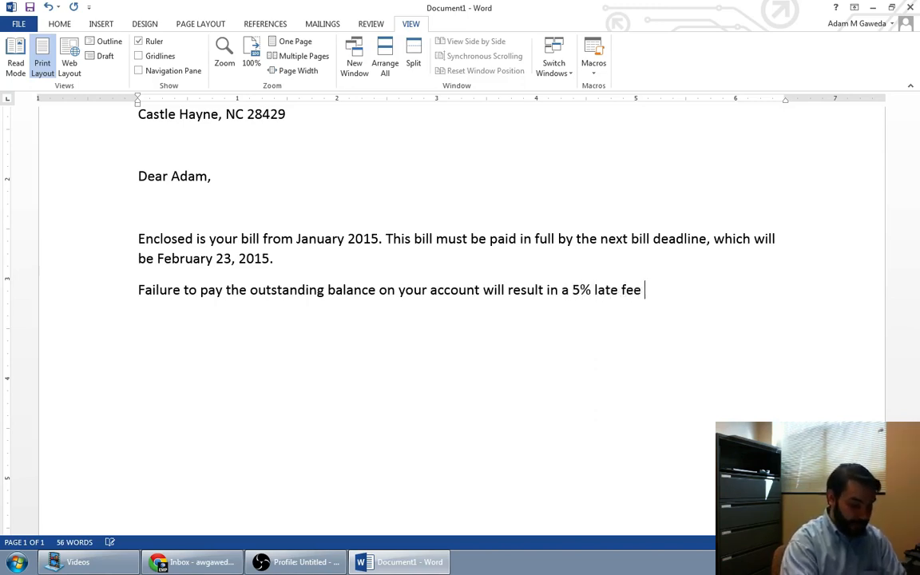
{"action": "type", "text": "being appl"}
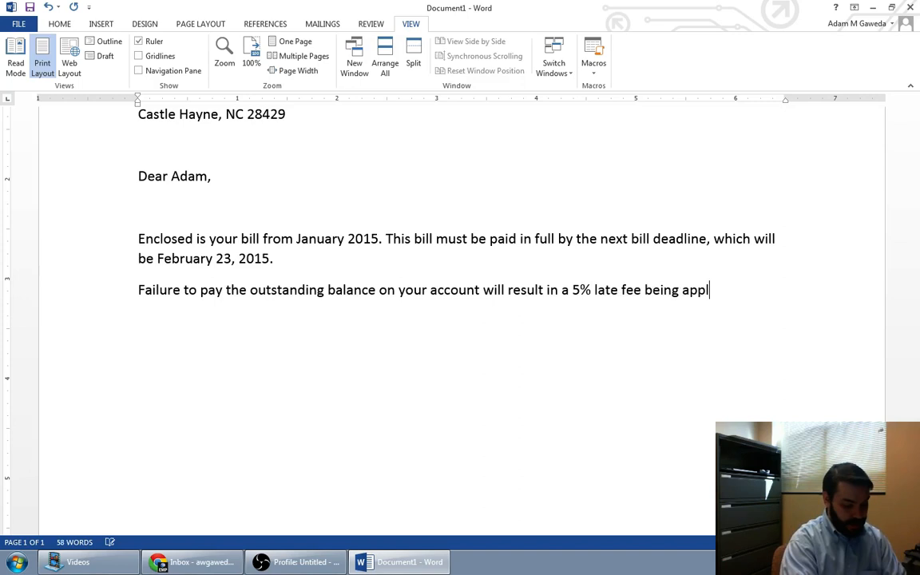
{"action": "type", "text": "i"}
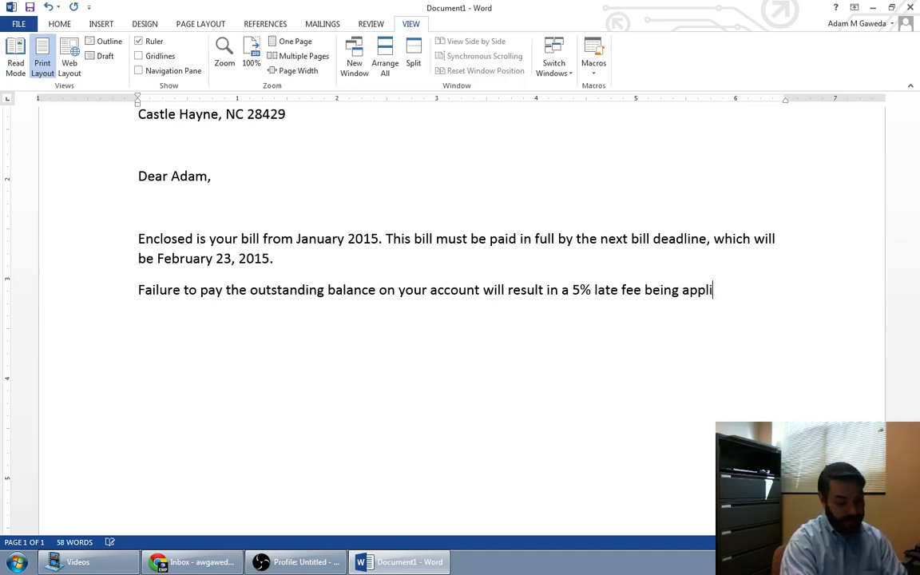
{"action": "type", "text": "ed to your sacc"}
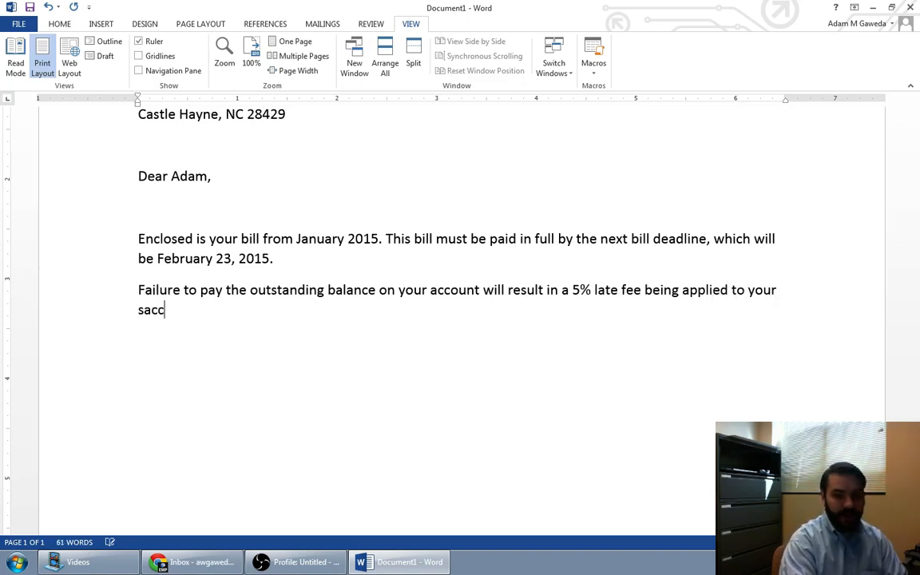
{"action": "key", "text": "backspace"}
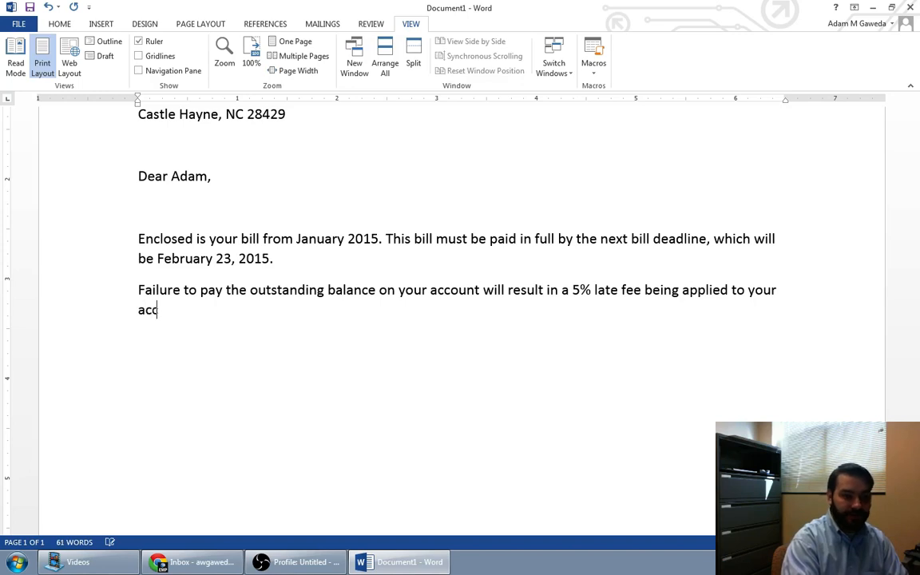
{"action": "type", "text": "ount."}
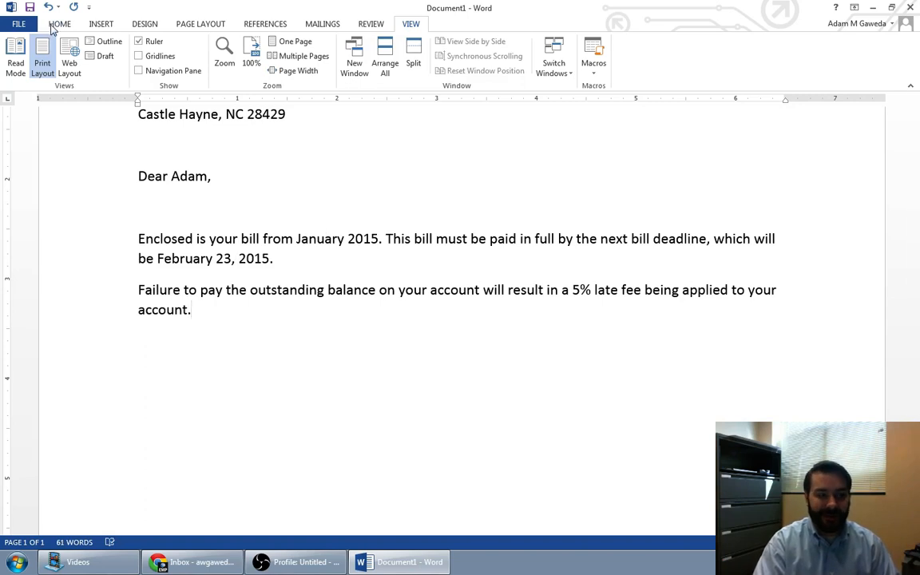
Turn on Show/Hide ¶ under Home to display paragraph marks and spaces.
{"action": "left_click", "coordinate": [59, 23]}
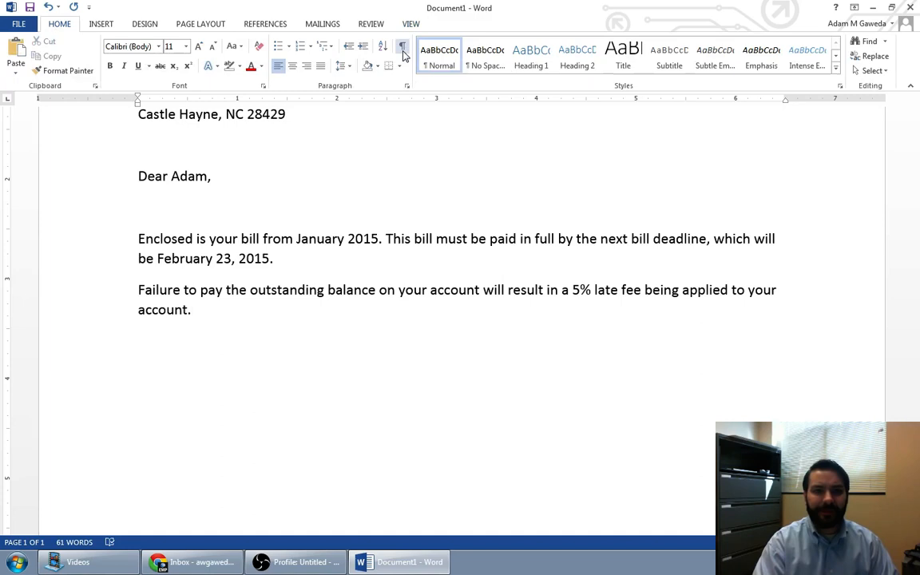
{"action": "mouse_move", "coordinate": [403, 46]}
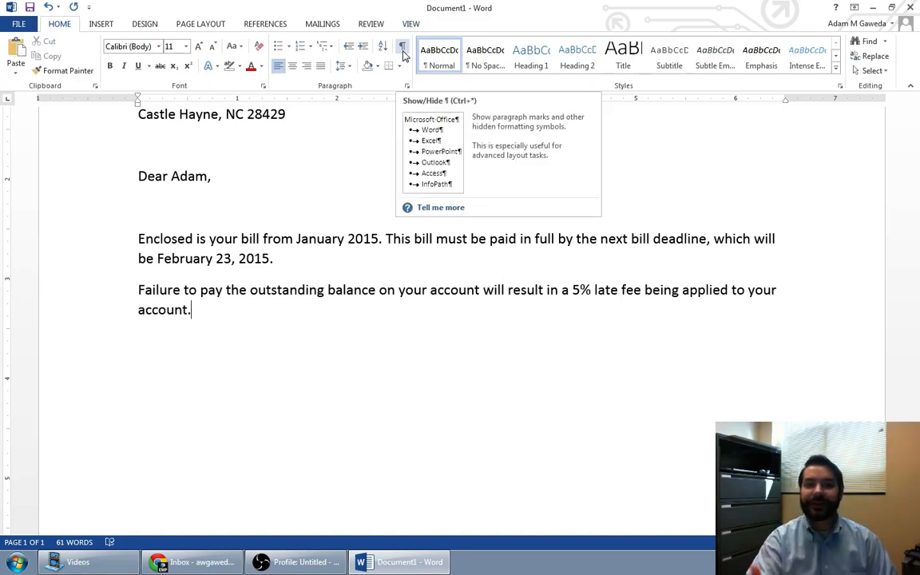
{"action": "left_click", "coordinate": [402, 45]}
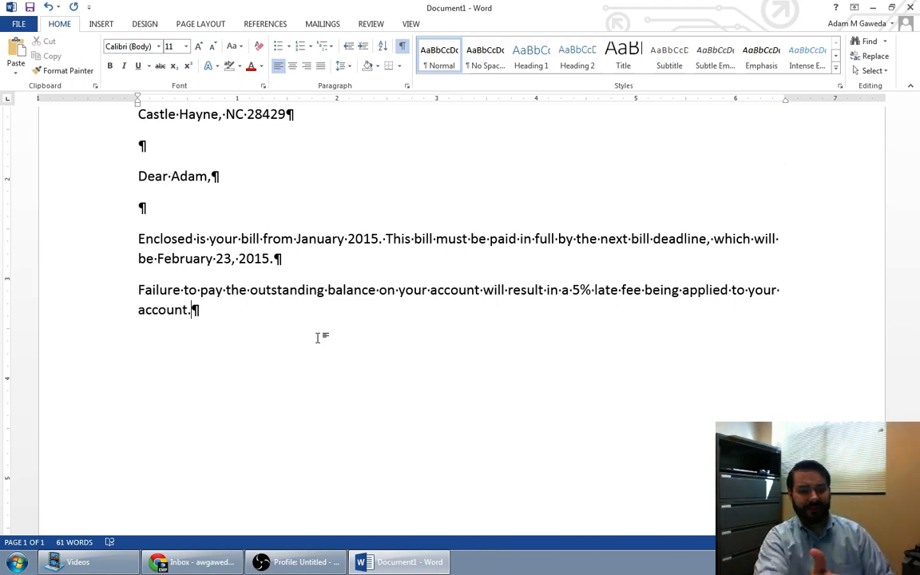
Insert a tab and type the sample text 'Non-printing character' after the paragraph.
{"action": "key", "text": "tab"}
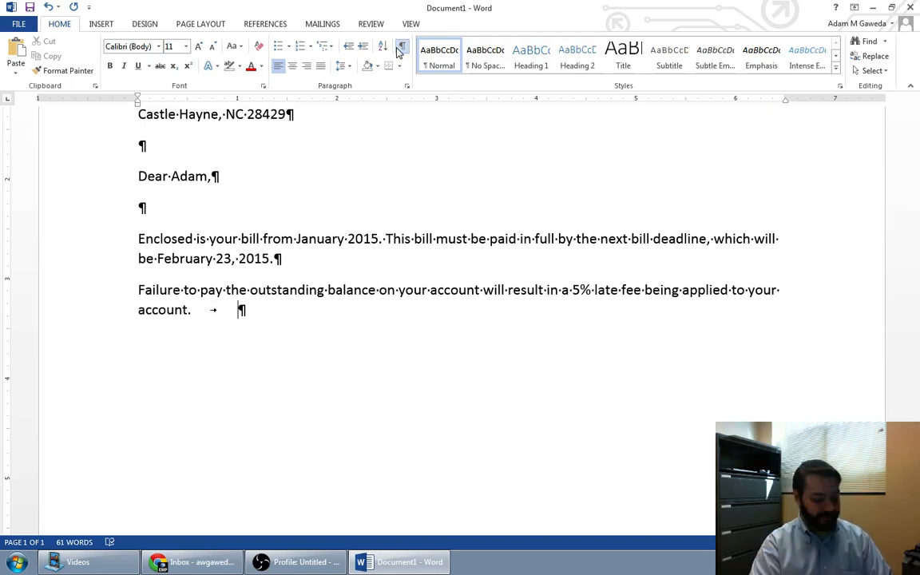
{"action": "type", "text": "Non-pri"}
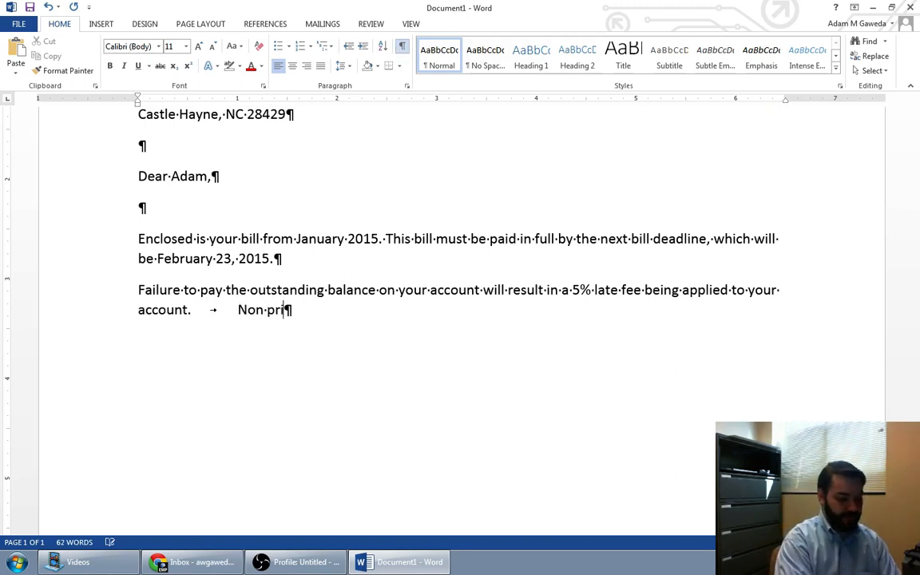
{"action": "type", "text": "nting characte"}
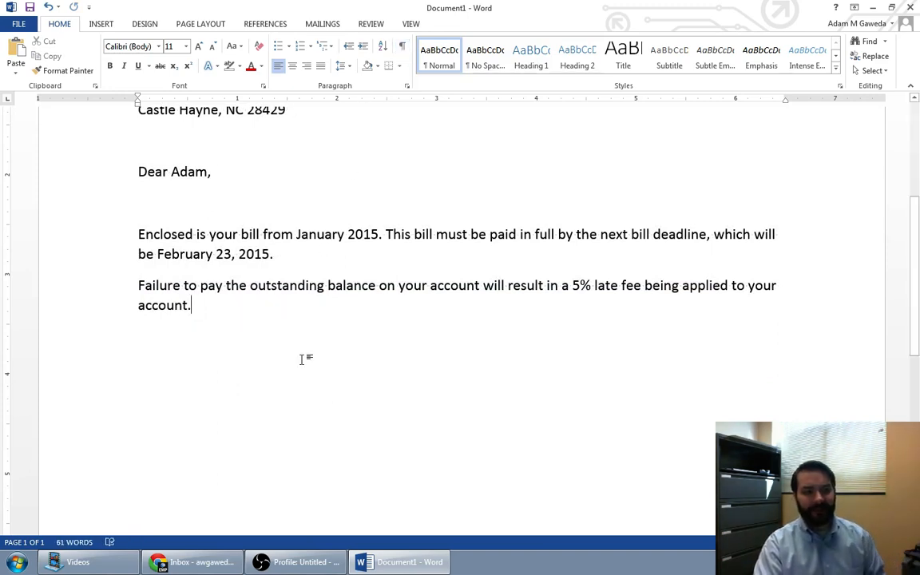
{"action": "mouse_move", "coordinate": [276, 314]}
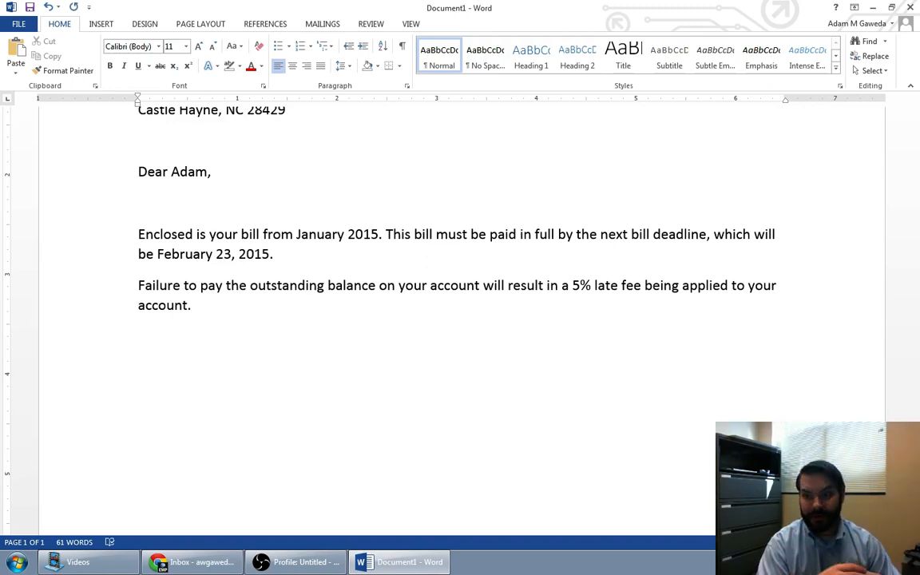
Place the insertion point on a new empty line below the second body paragraph.
{"action": "left_click", "coordinate": [138, 335]}
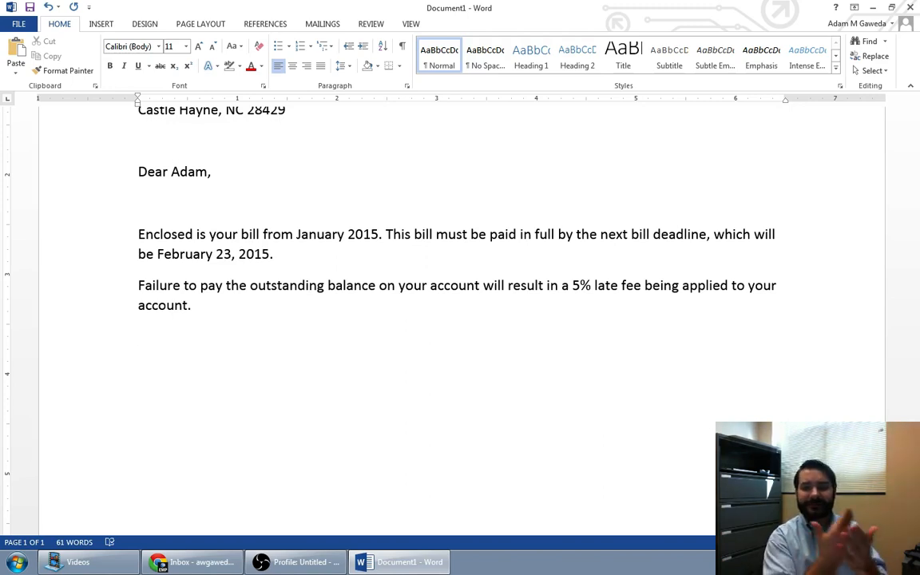
{"action": "left_click", "coordinate": [138, 335]}
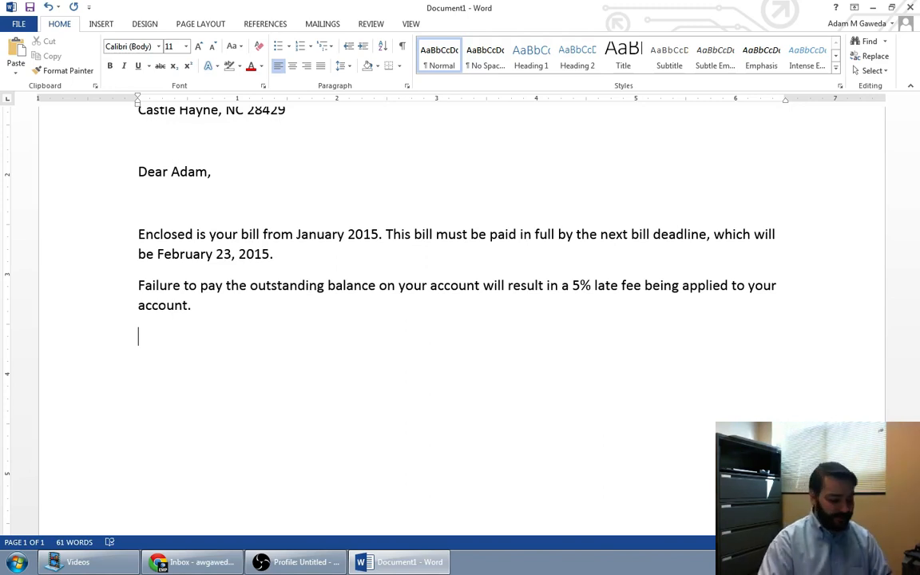
Type the closing 'Sincerely,' and the signature name 'Bill Gates' below it.
{"action": "type", "text": "Sincerely"}
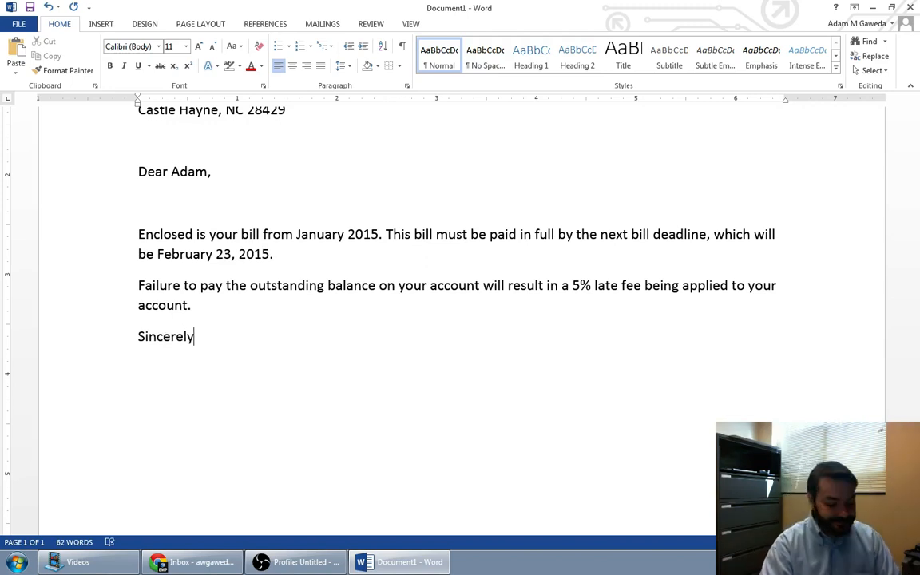
{"action": "type", "text": ","}
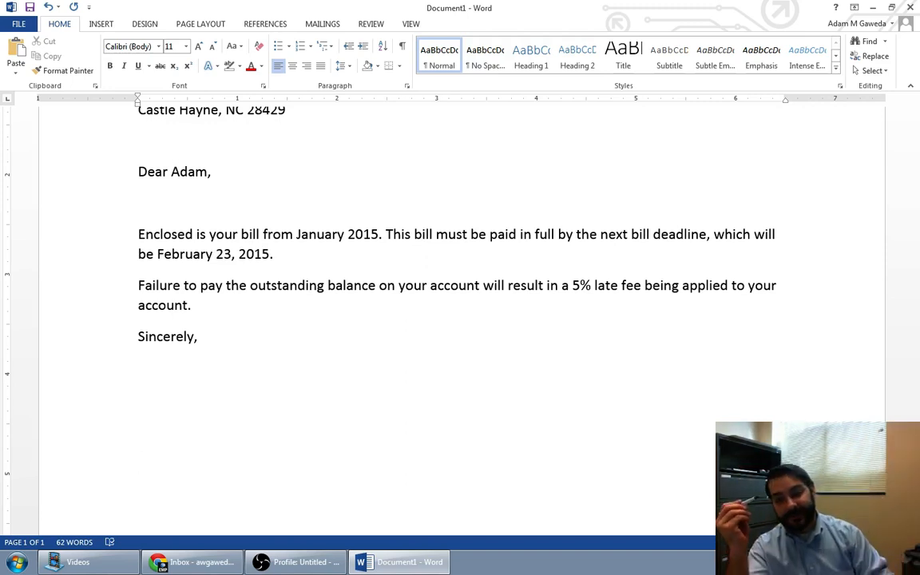
{"action": "left_click", "coordinate": [138, 459]}
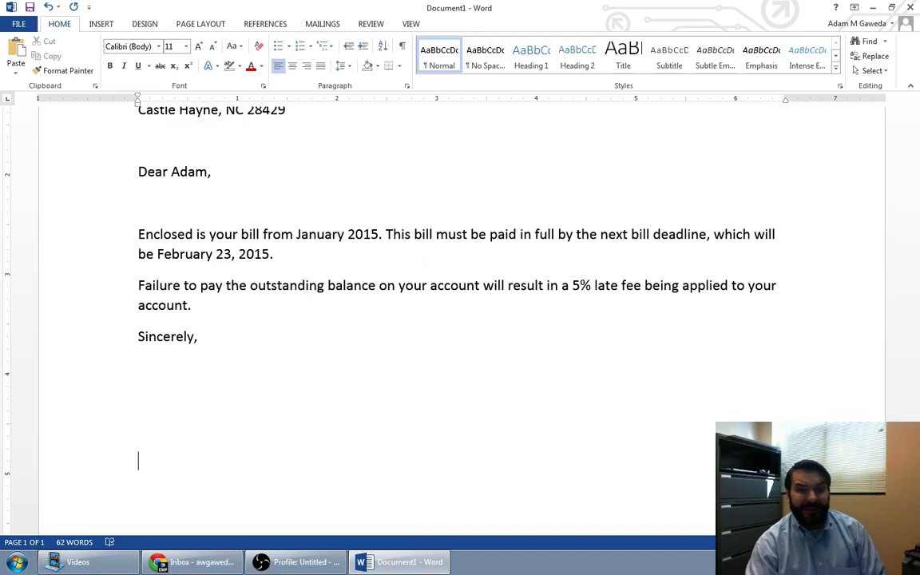
{"action": "type", "text": "Bill"}
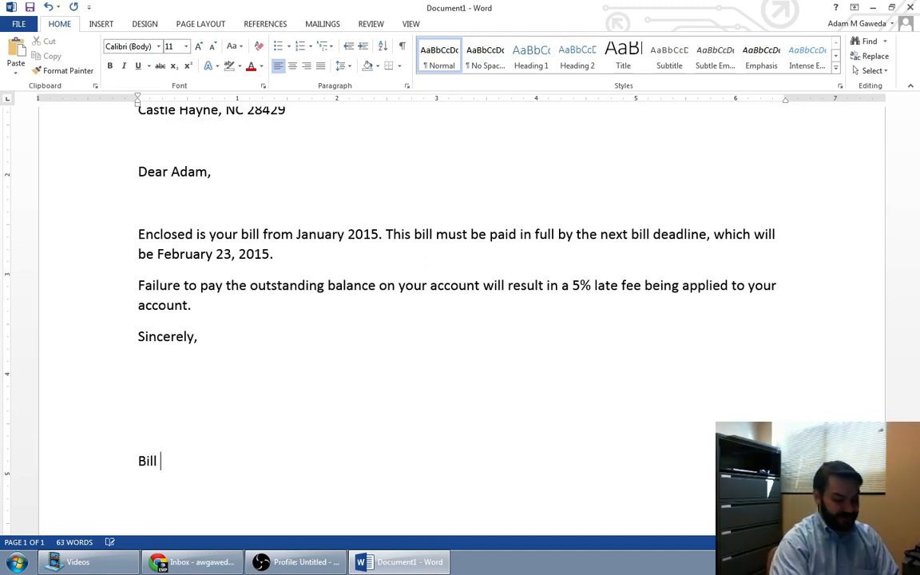
{"action": "type", "text": "Gates"}
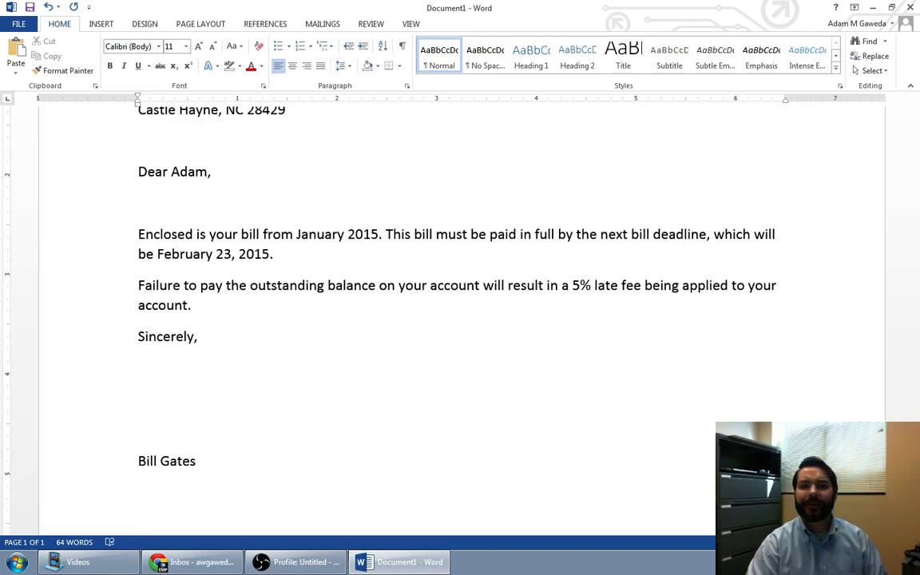
Replace the signature name with 'Jean-Claude Eisenhower'.
{"action": "double_click", "coordinate": [166, 461]}
{"action": "type", "text": "J"}
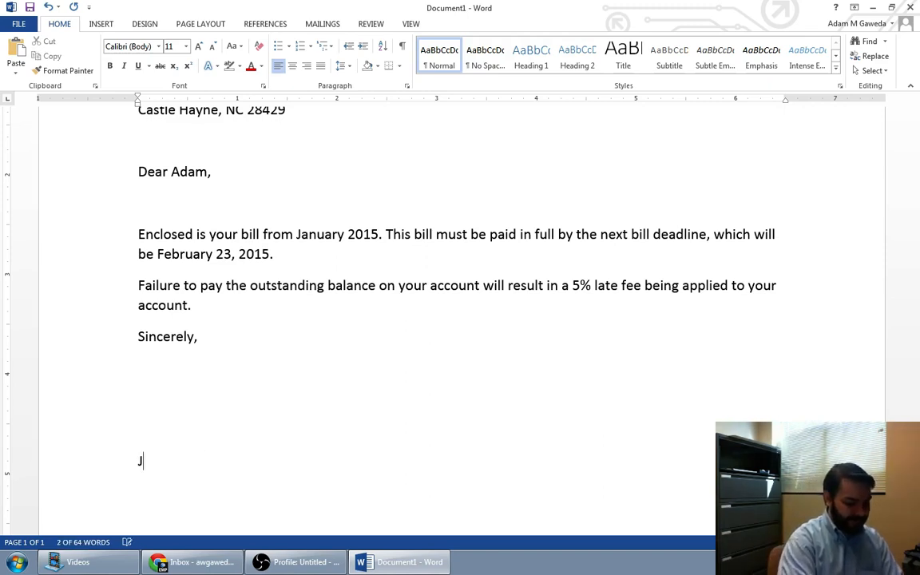
{"action": "type", "text": "ean-Claude"}
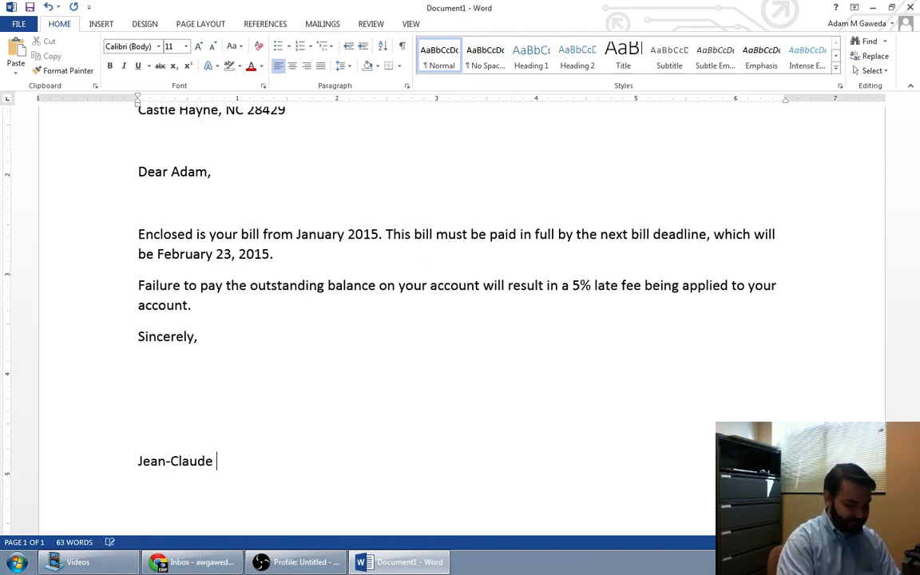
{"action": "type", "text": "Eish"}
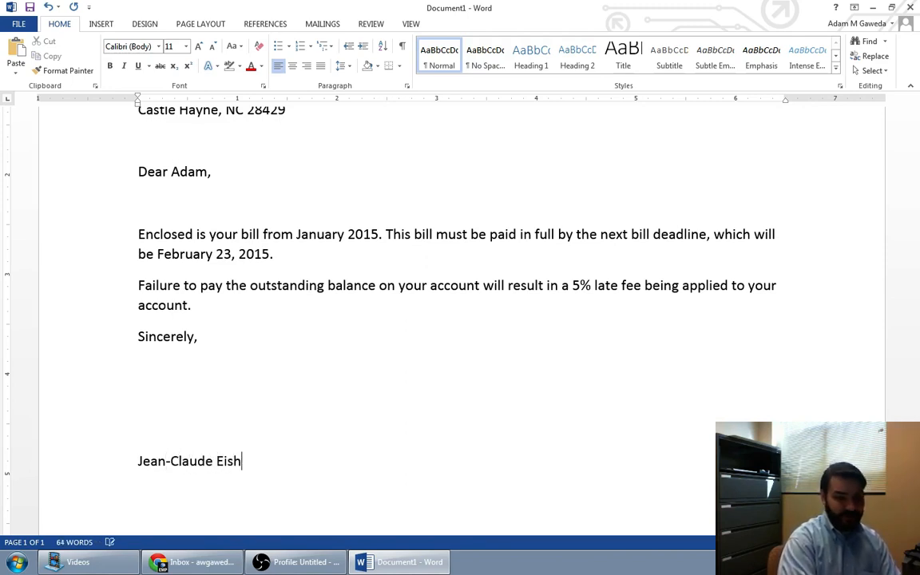
{"action": "type", "text": "enhower"}
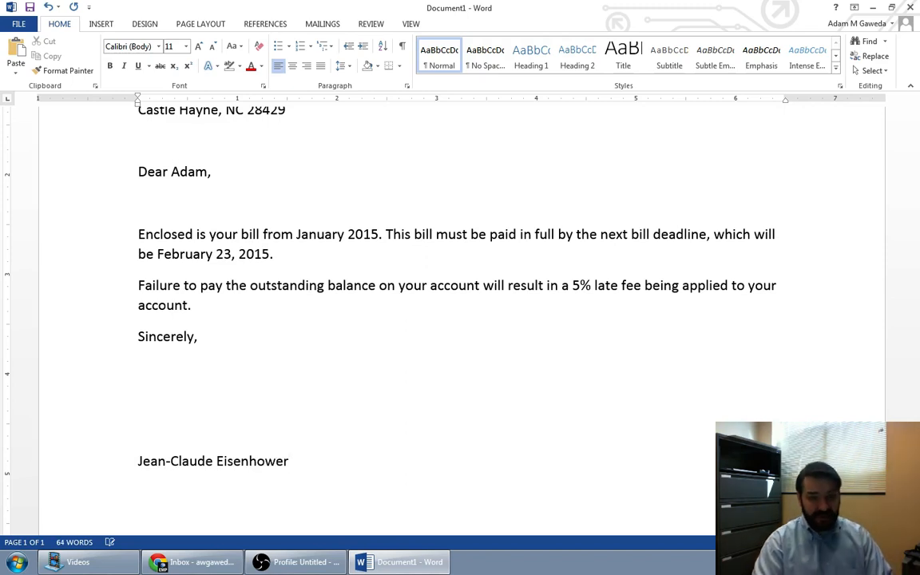
{"action": "left_click", "coordinate": [289, 461]}
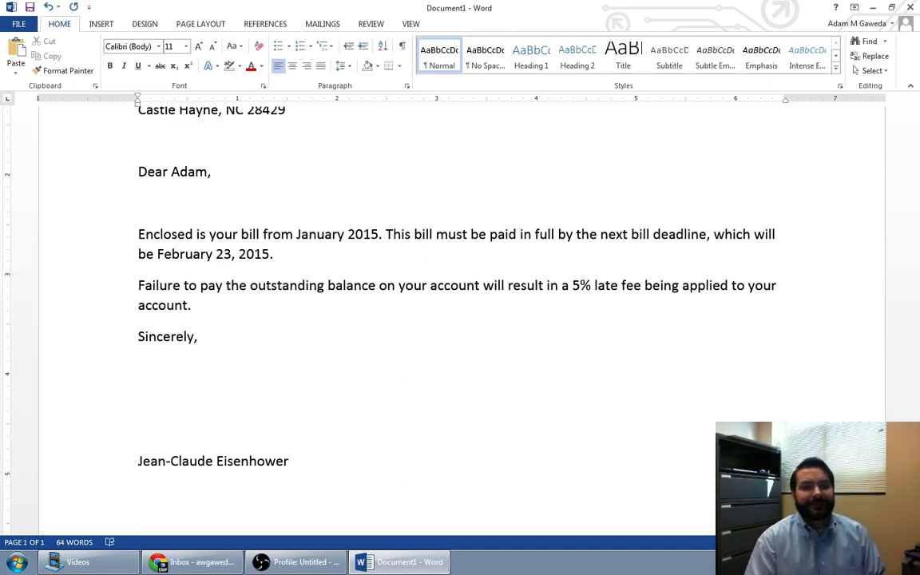
Add the title 'Accounts Manager' on the line beneath the name.
{"action": "left_click", "coordinate": [138, 491]}
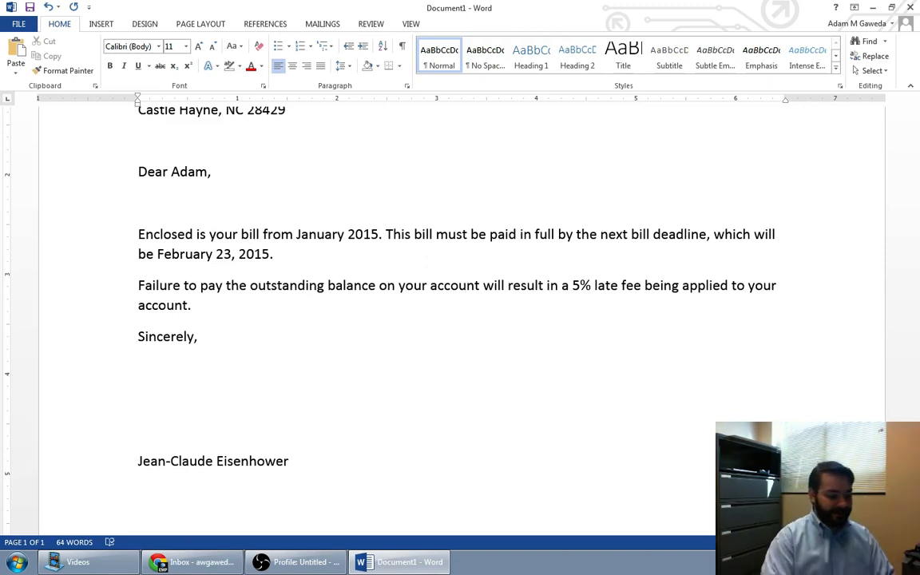
{"action": "type", "text": "Accounts M"}
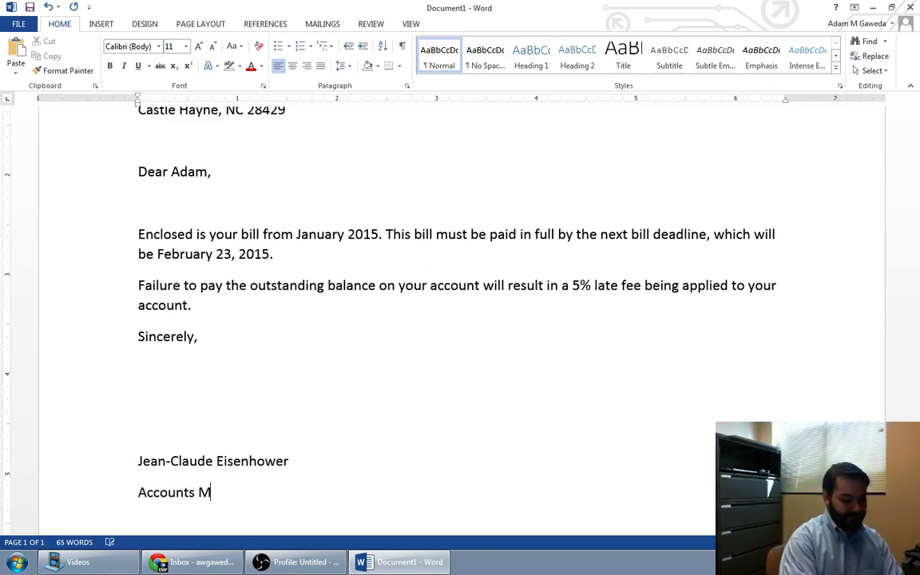
{"action": "type", "text": "anager"}
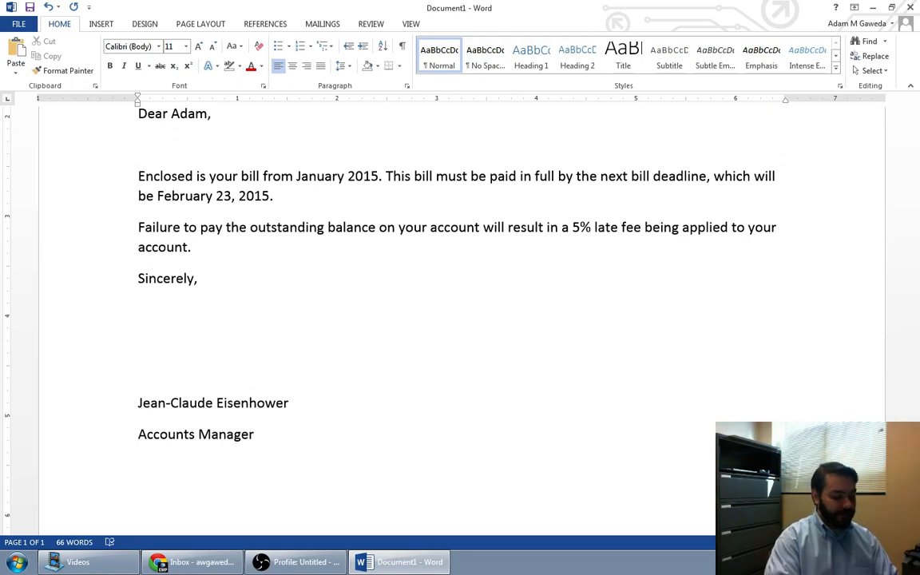
Type the 'Enclosure' notation below the title, briefly demoing typist initials.
{"action": "type", "text": "Enclosure"}
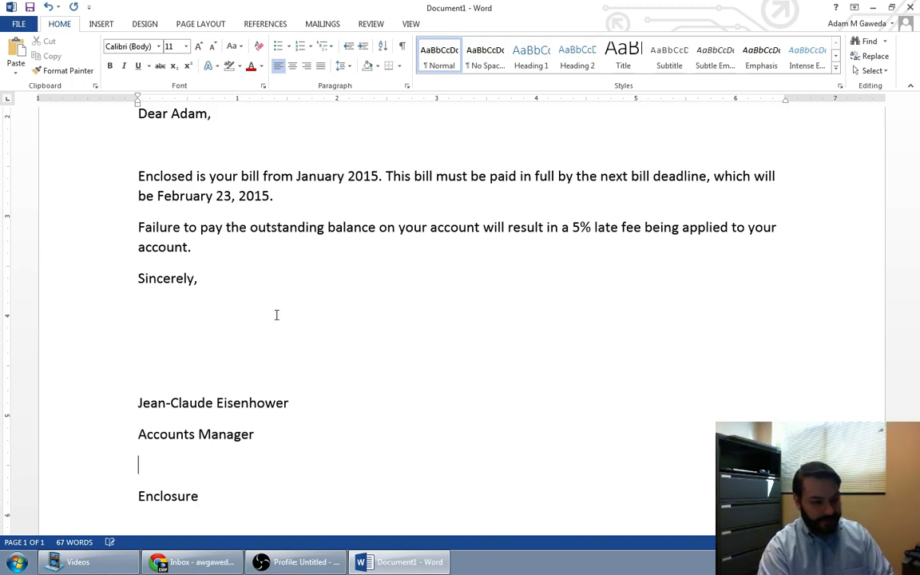
{"action": "type", "text": "amg"}
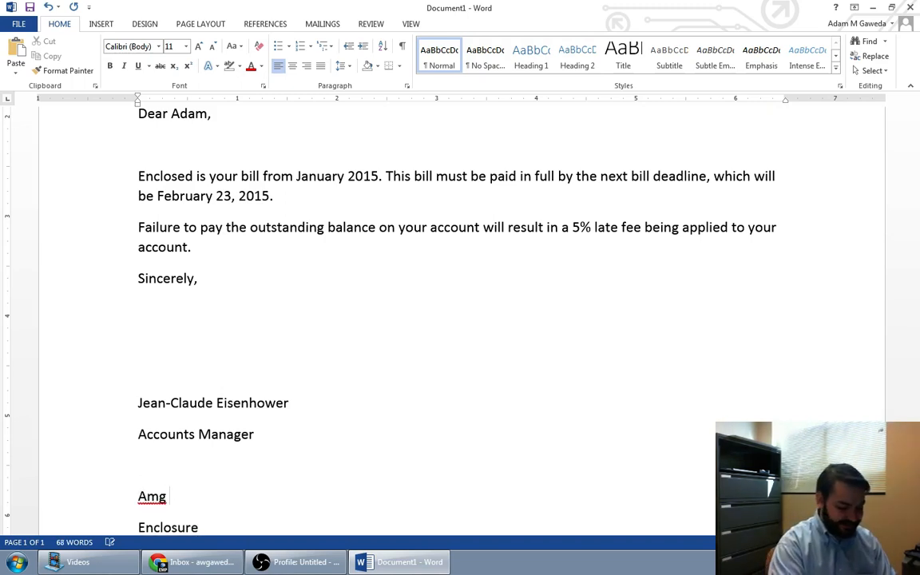
{"action": "type", "text": "←"}
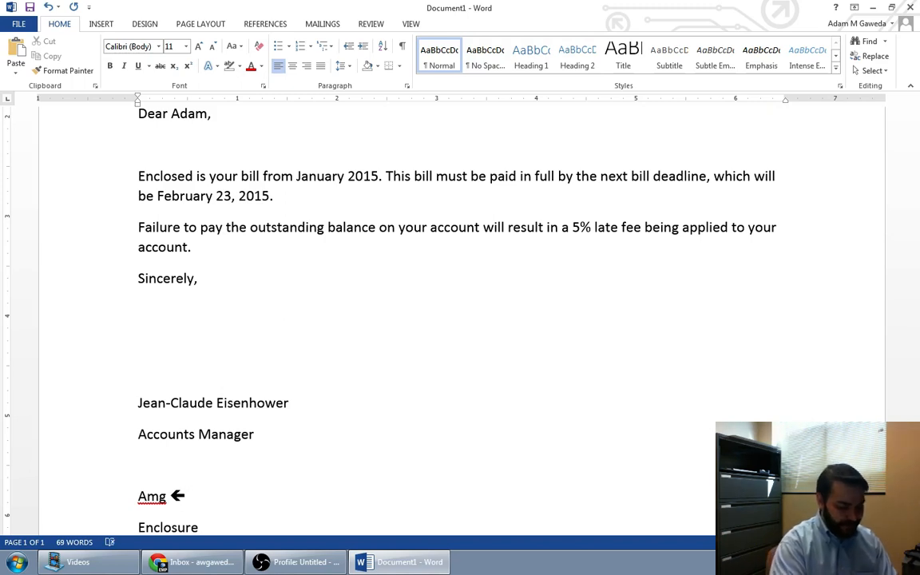
{"action": "type", "text": "typist i"}
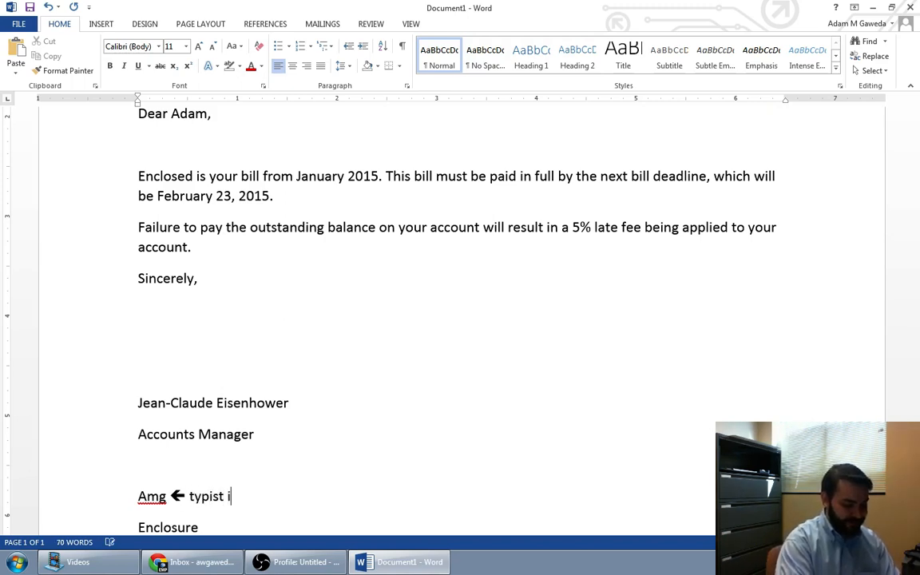
{"action": "type", "text": "nitials"}
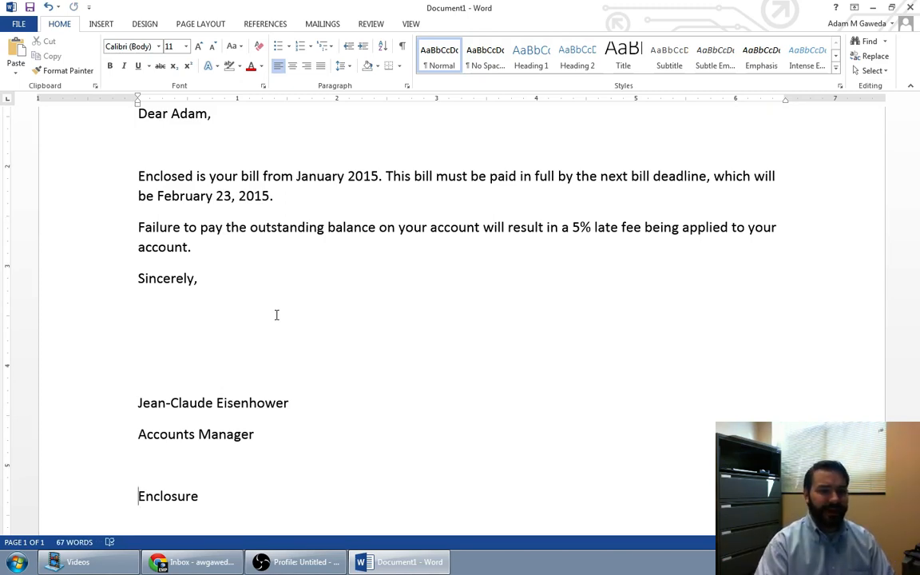
Open File > Save As and choose the Computer location to list recent folders.
{"action": "scroll", "scroll_direction": "up", "scroll_amount": 3}
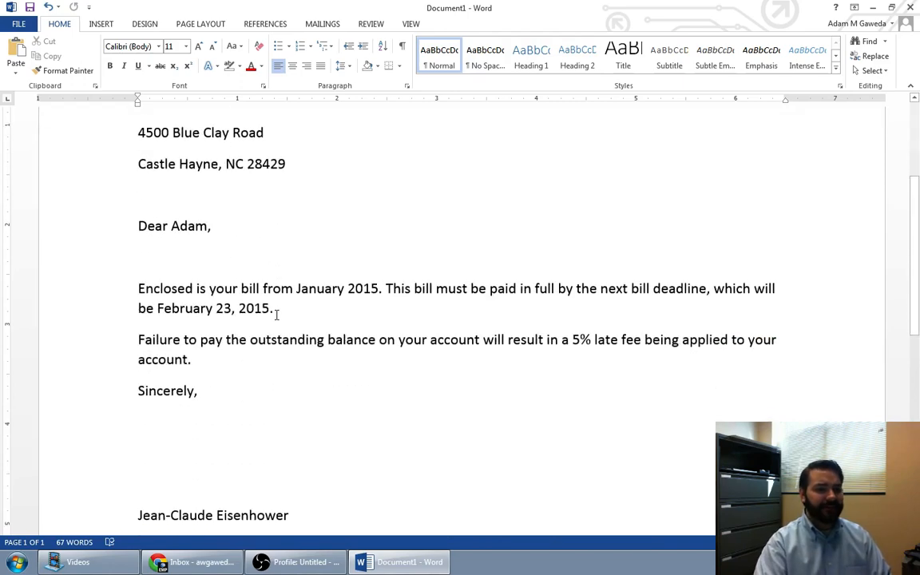
{"action": "scroll", "scroll_direction": "up", "scroll_amount": 3}
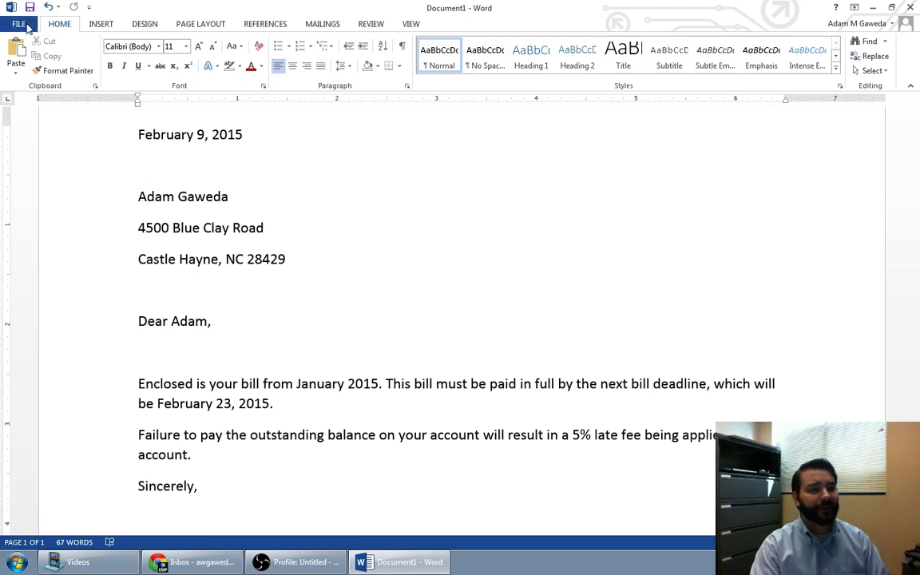
{"action": "left_click", "coordinate": [19, 23]}
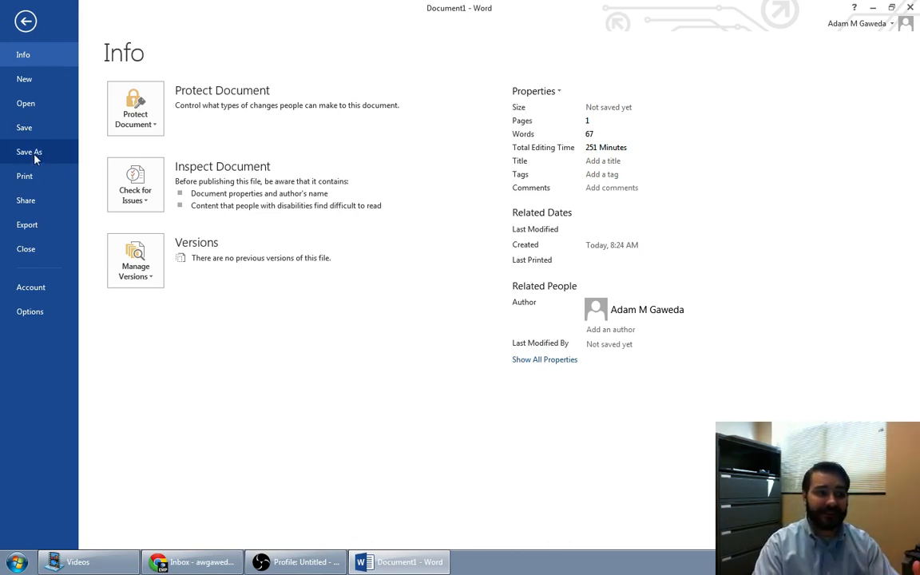
{"action": "left_click", "coordinate": [29, 151]}
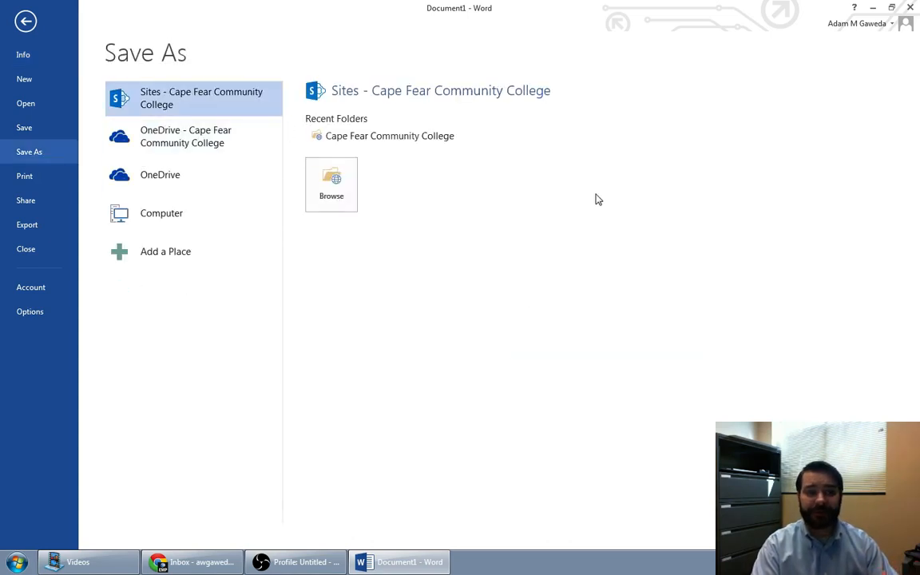
{"action": "mouse_move", "coordinate": [24, 127]}
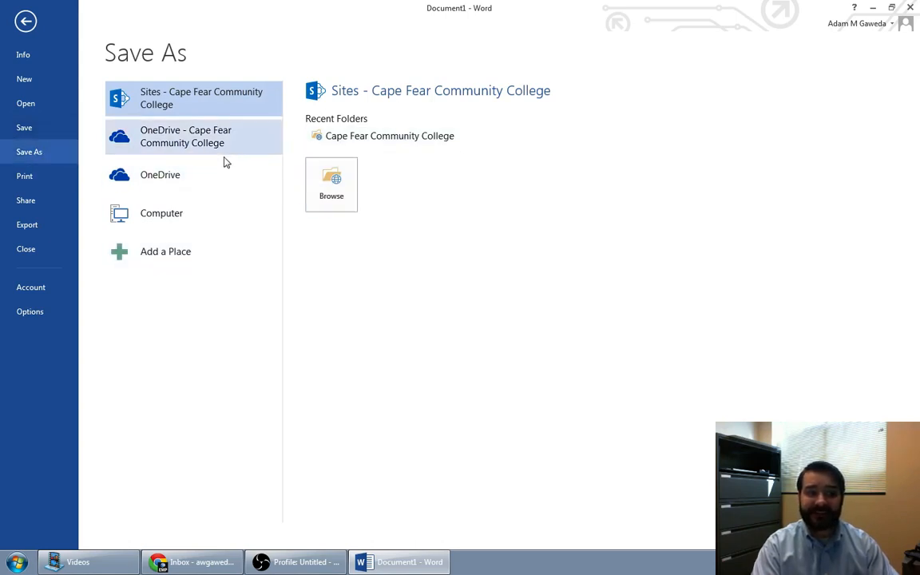
{"action": "mouse_move", "coordinate": [205, 278]}
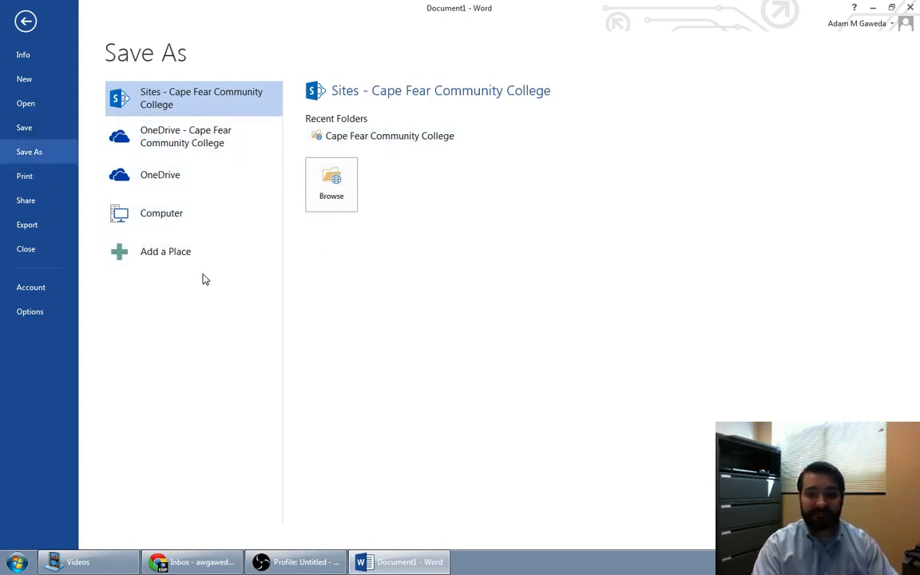
{"action": "mouse_move", "coordinate": [161, 214]}
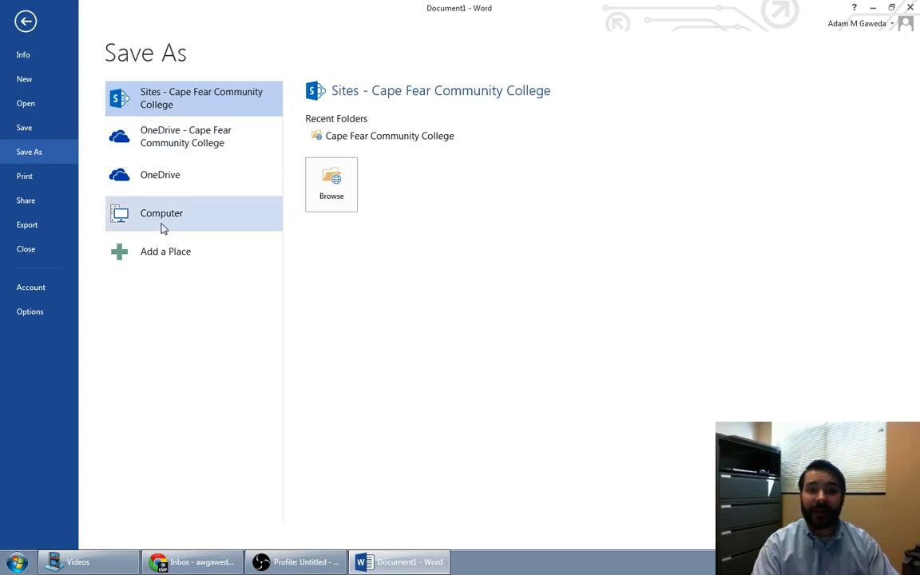
{"action": "left_click", "coordinate": [161, 213]}
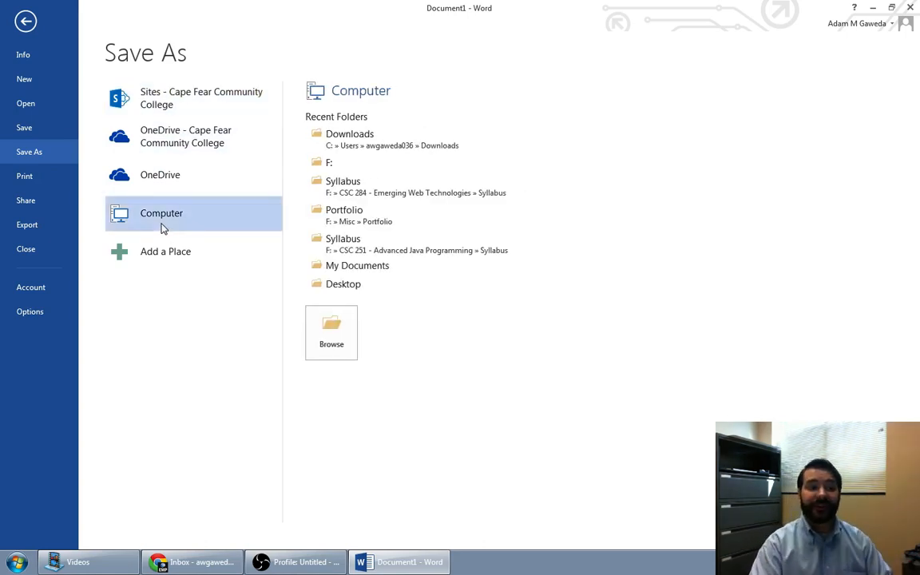
{"action": "mouse_move", "coordinate": [347, 128]}
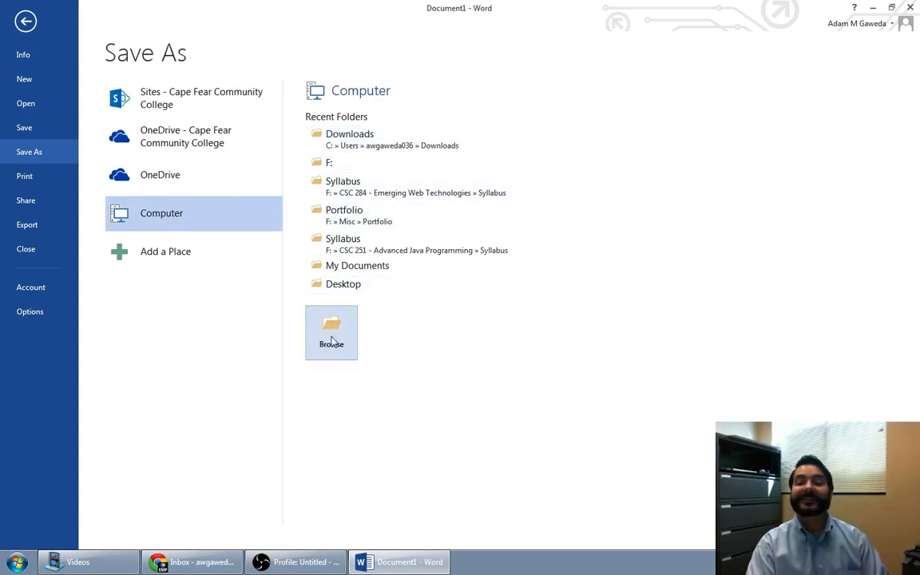
Browse to the Desktop and save the letter as 'Bill'.
{"action": "left_click", "coordinate": [332, 331]}
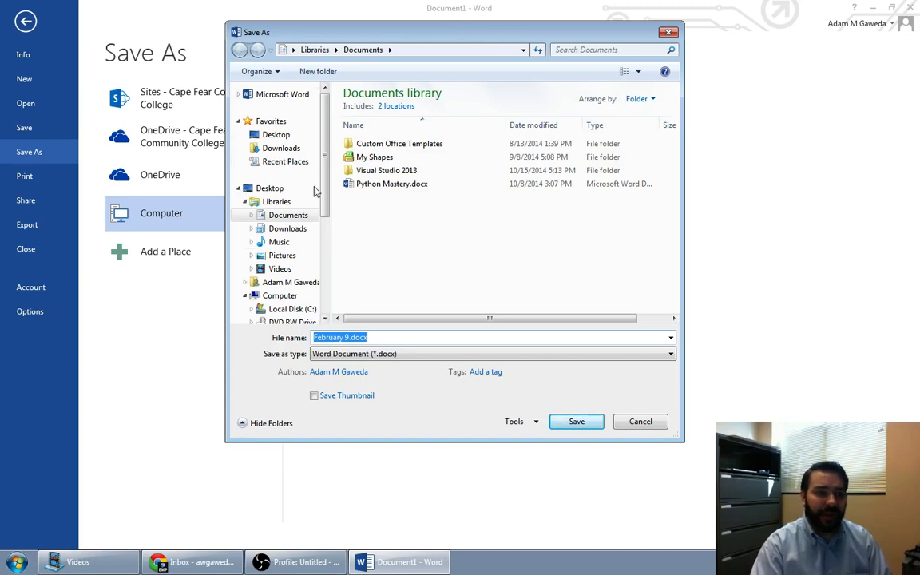
{"action": "mouse_move", "coordinate": [287, 214]}
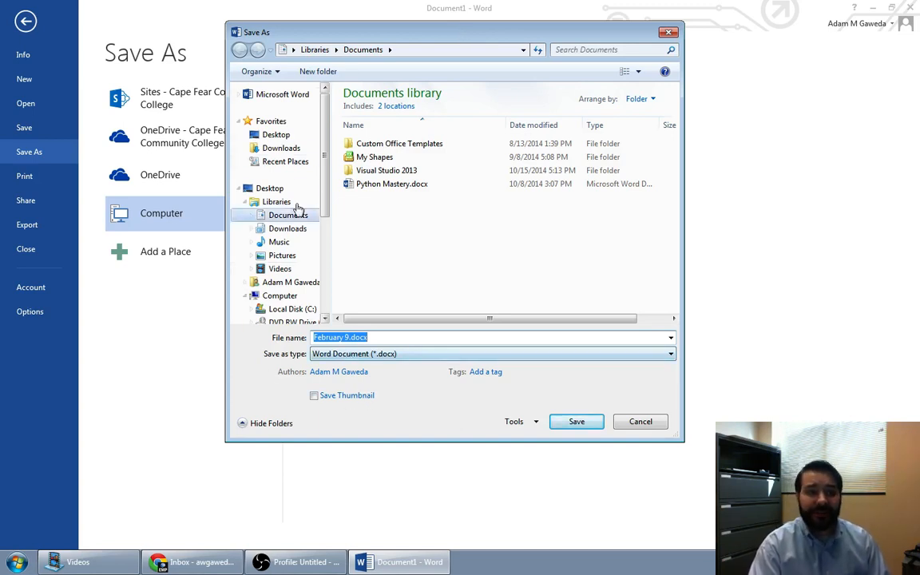
{"action": "left_click", "coordinate": [275, 134]}
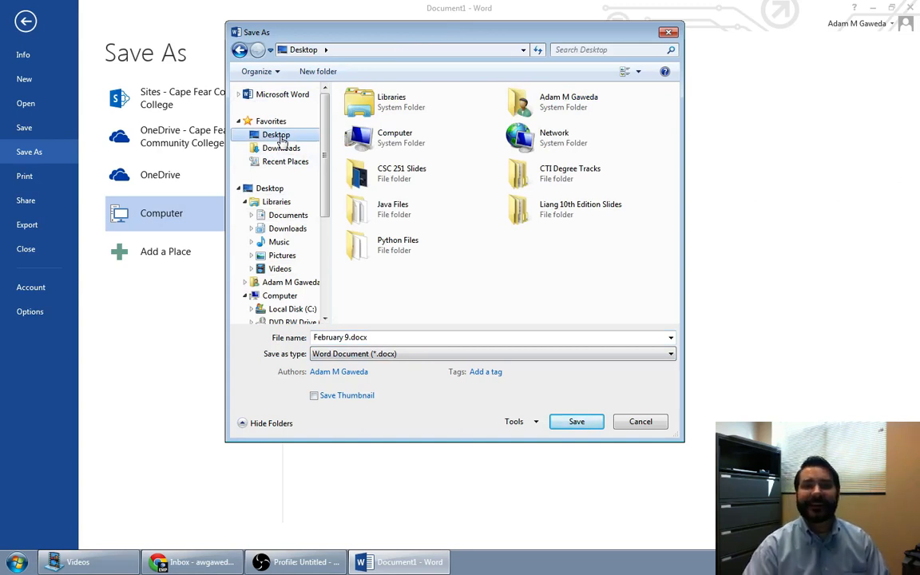
{"action": "mouse_move", "coordinate": [539, 273]}
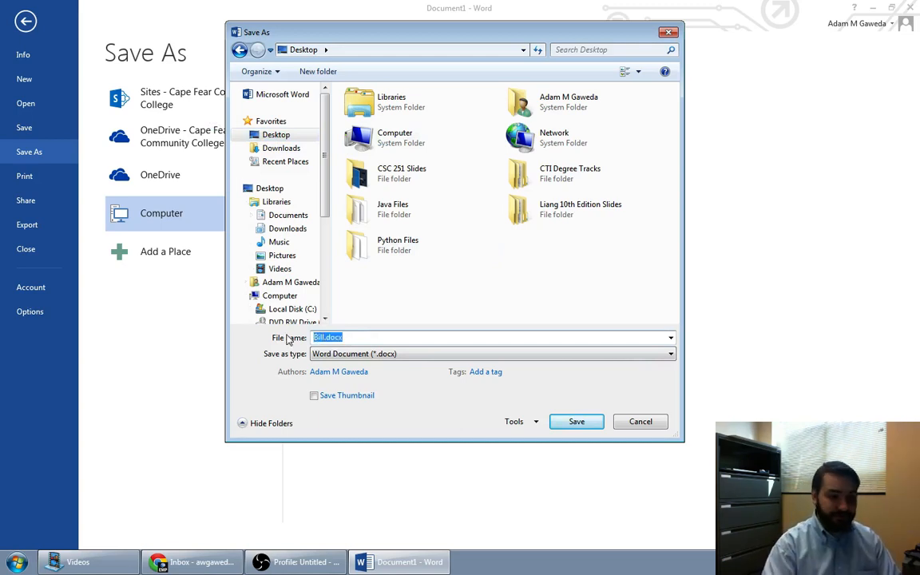
{"action": "type", "text": "Bill"}
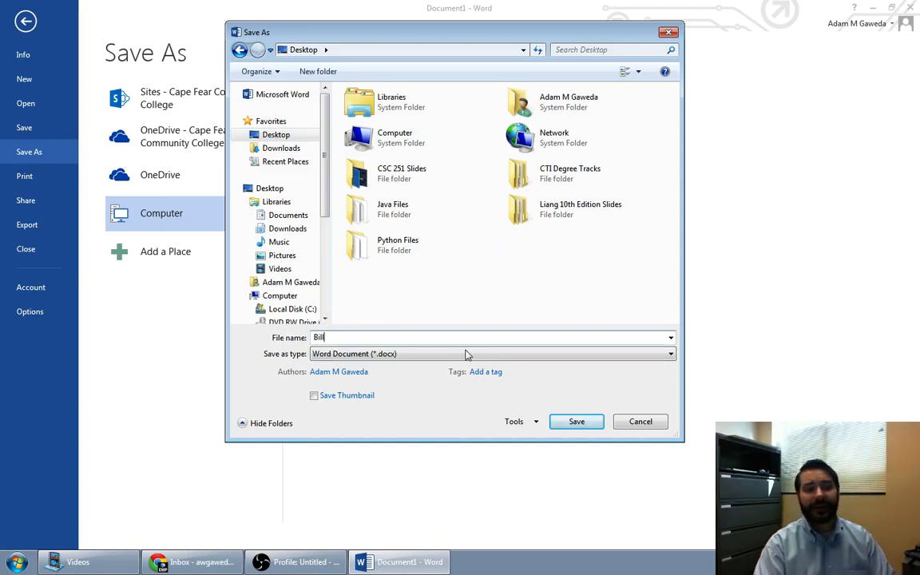
{"action": "mouse_move", "coordinate": [383, 365]}
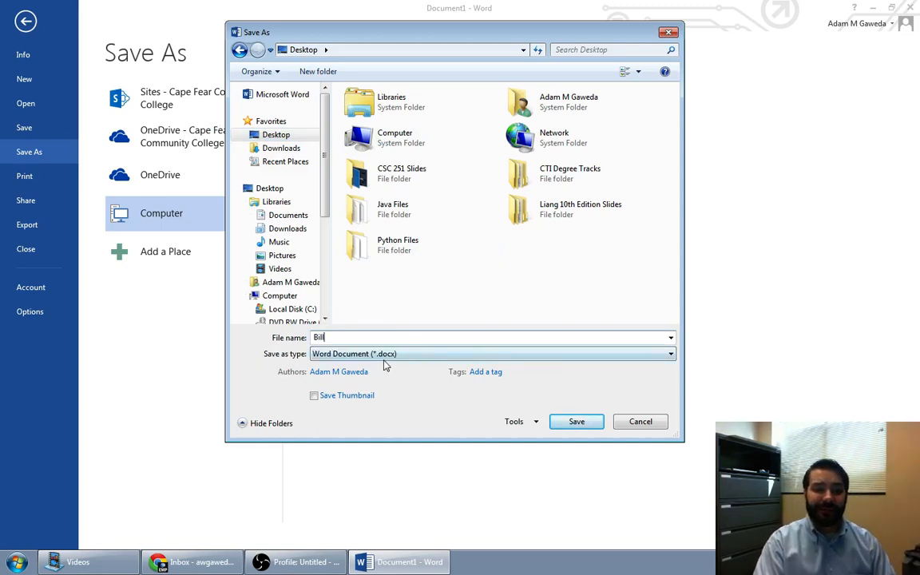
{"action": "mouse_move", "coordinate": [515, 394]}
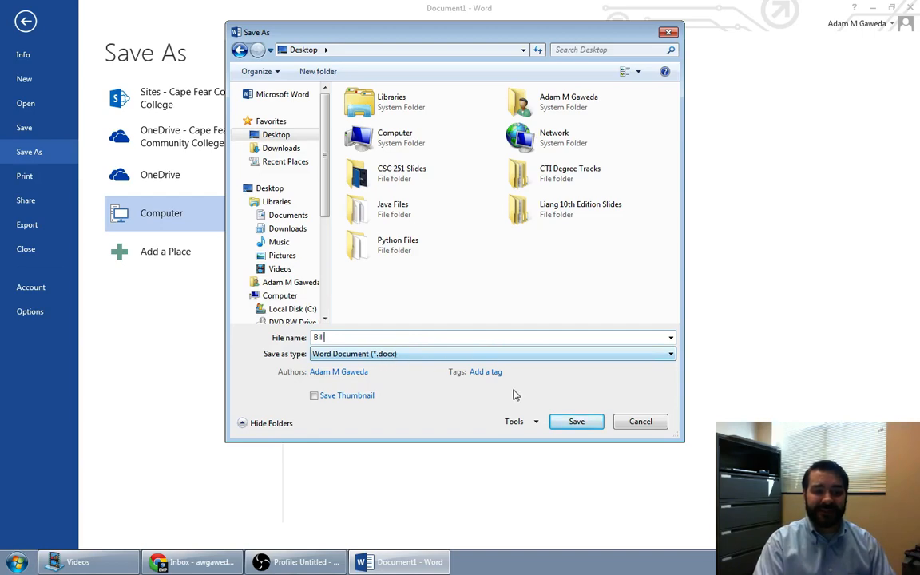
{"action": "left_click", "coordinate": [575, 421]}
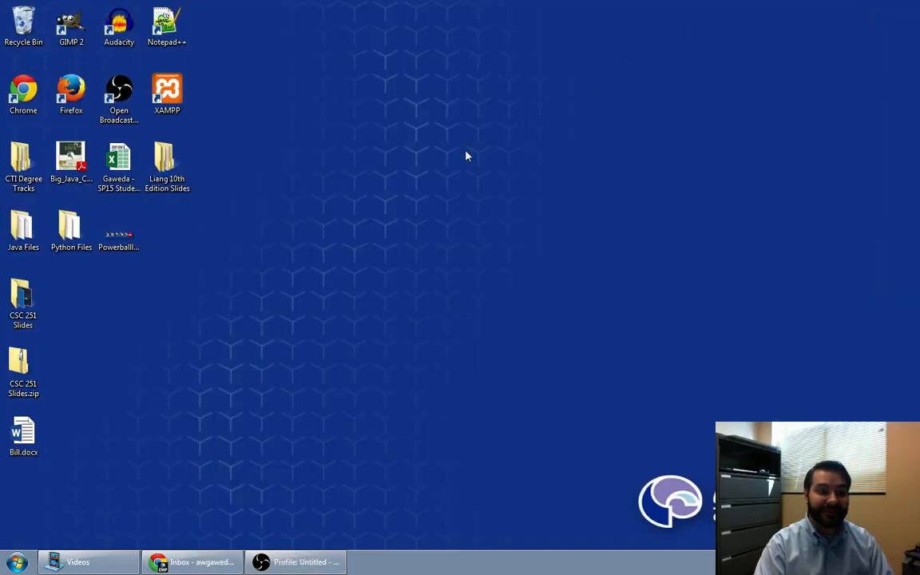
Drag Bill.docx to the desktop centre and reposition the Documents library window.
{"action": "left_click_drag", "start_coordinate": [23, 436], "coordinate": [503, 231]}
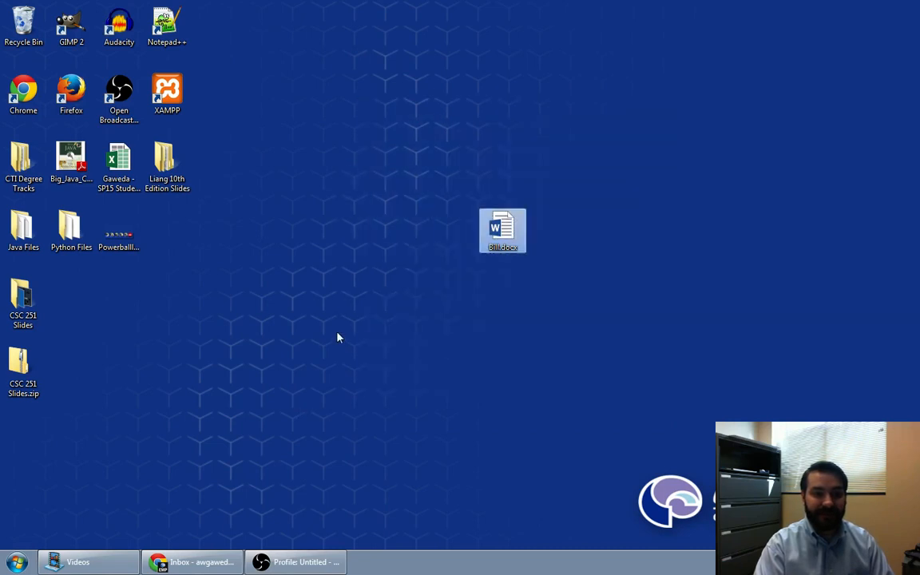
{"action": "left_click", "coordinate": [502, 231]}
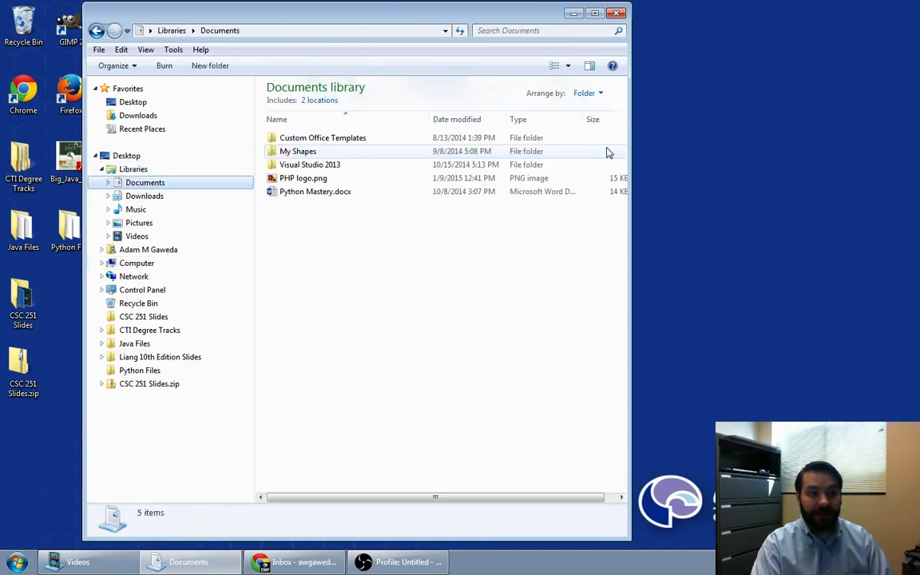
{"action": "left_click_drag", "start_coordinate": [359, 13], "coordinate": [340, 66]}
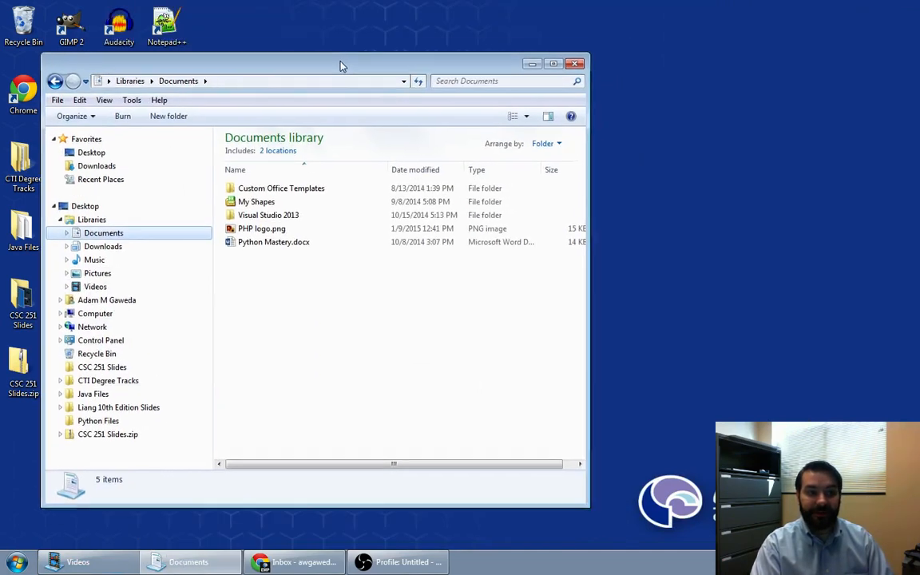